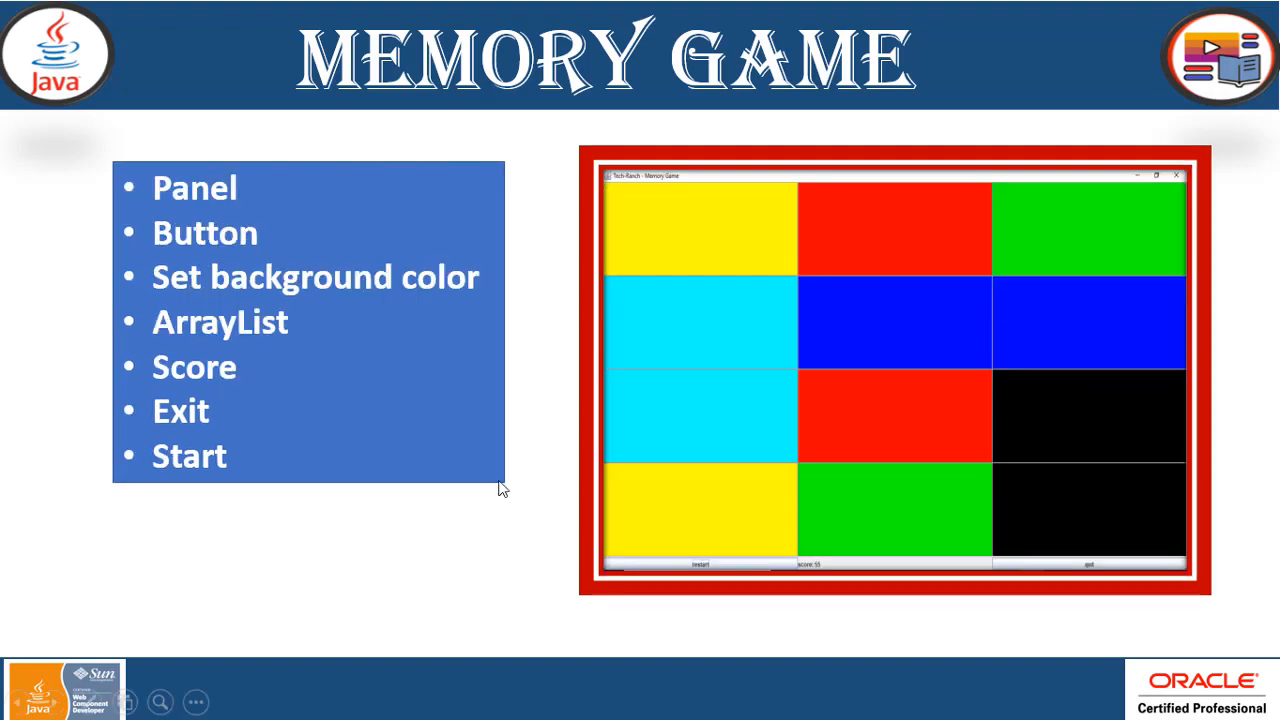
{"action": "mouse_move", "coordinate": [630, 310]}
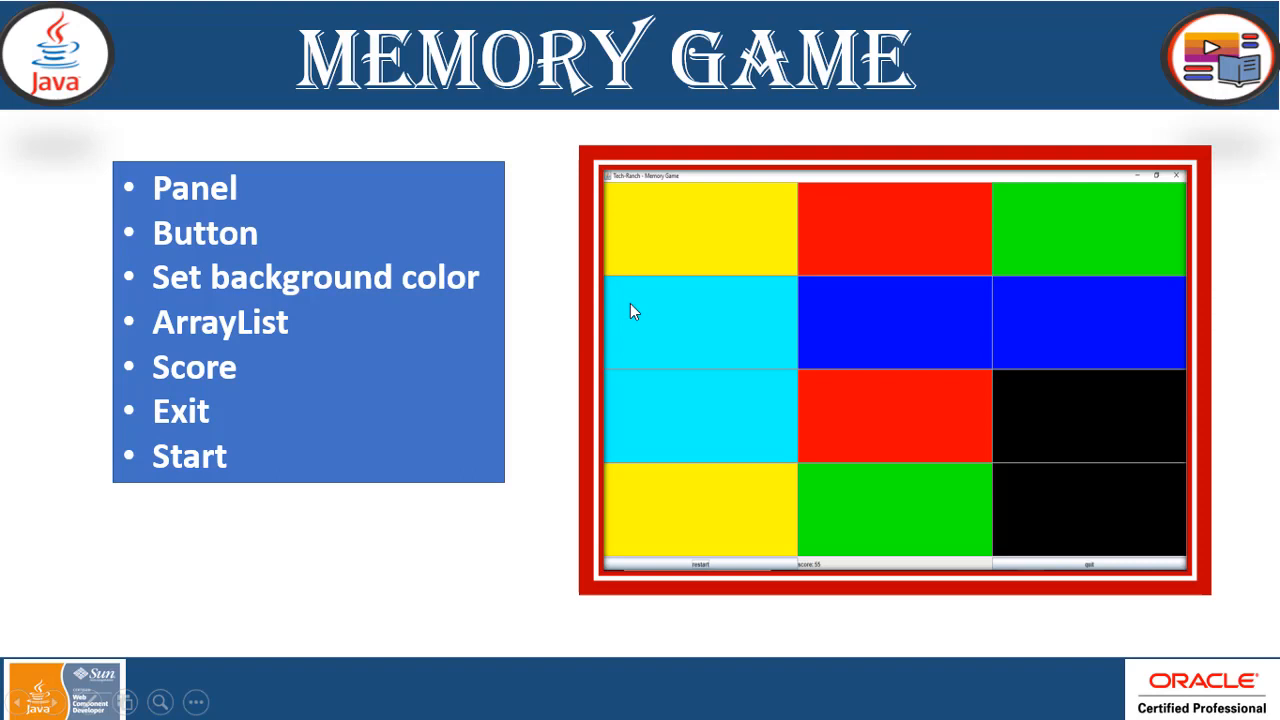
{"action": "mouse_move", "coordinate": [812, 442]}
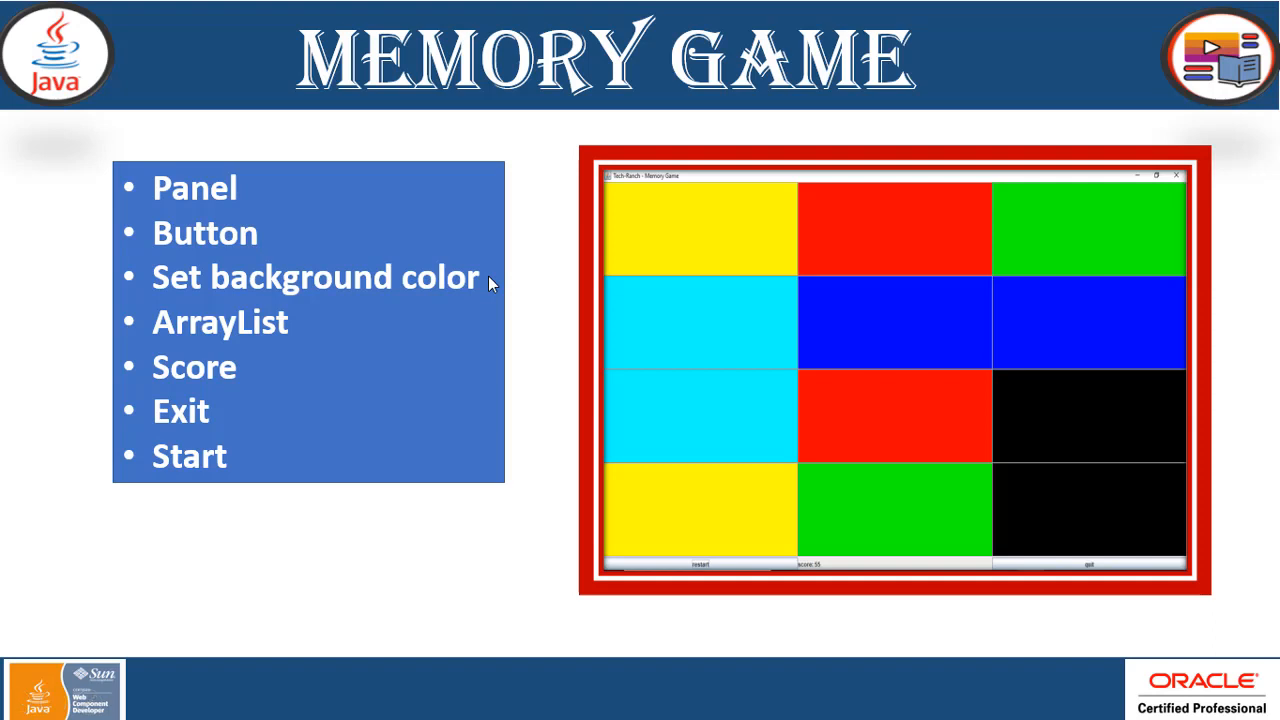
{"action": "mouse_move", "coordinate": [718, 364]}
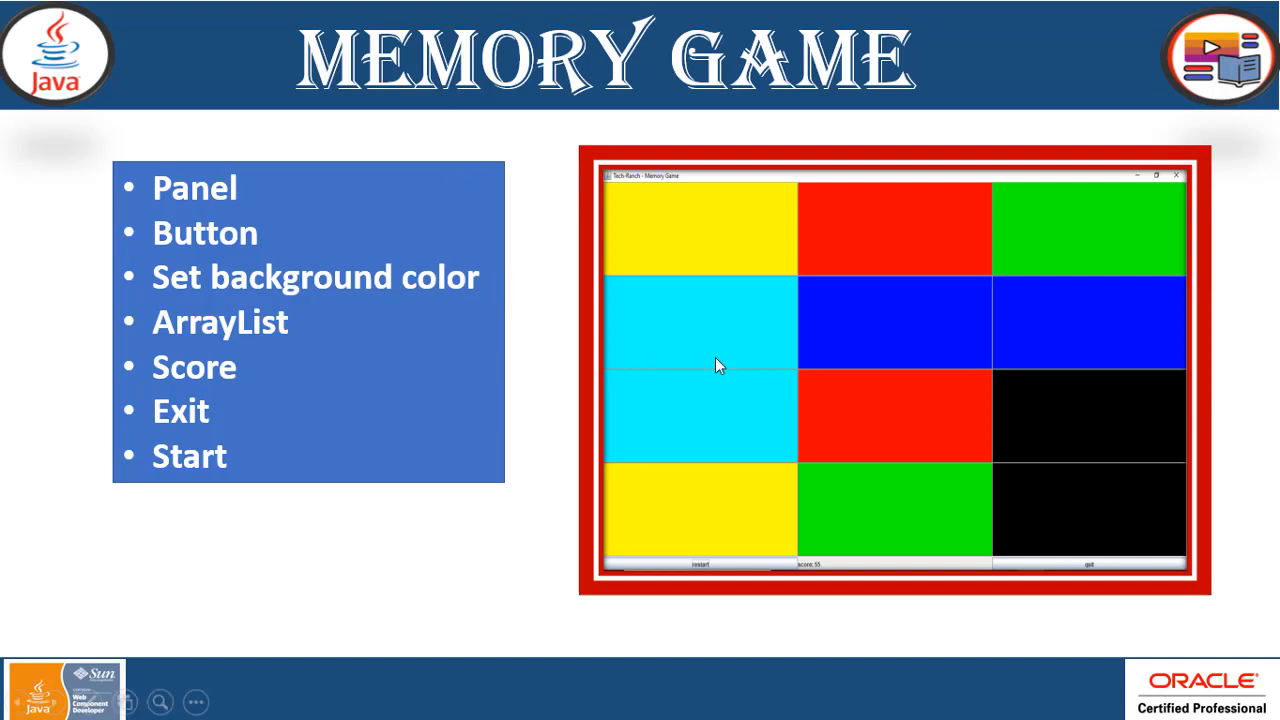
{"action": "mouse_move", "coordinate": [696, 260]}
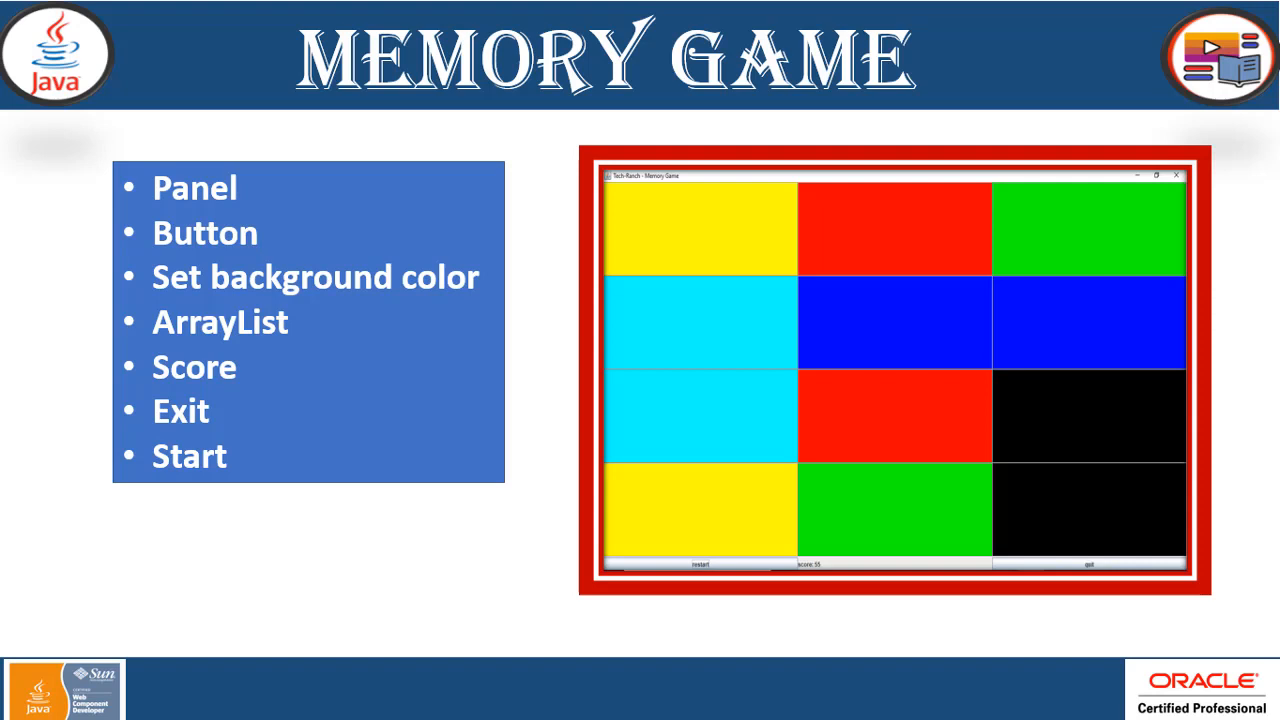
{"action": "mouse_move", "coordinate": [876, 276]}
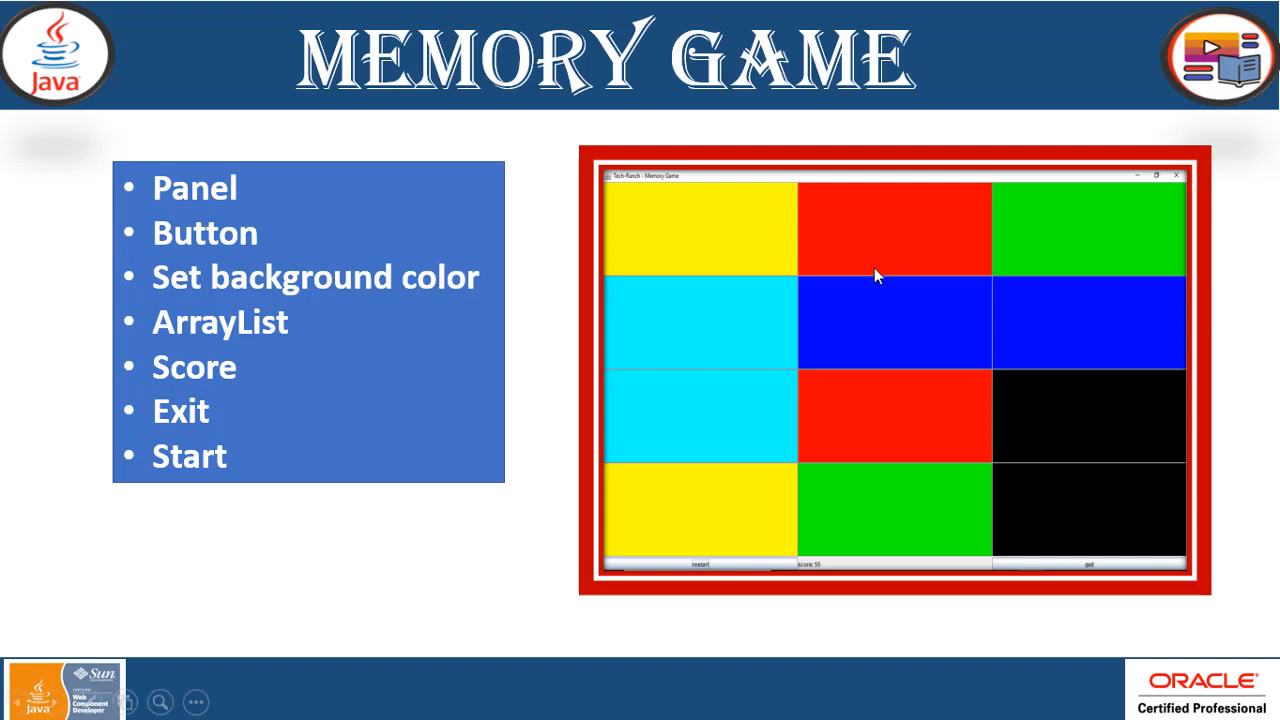
{"action": "mouse_move", "coordinate": [844, 278]}
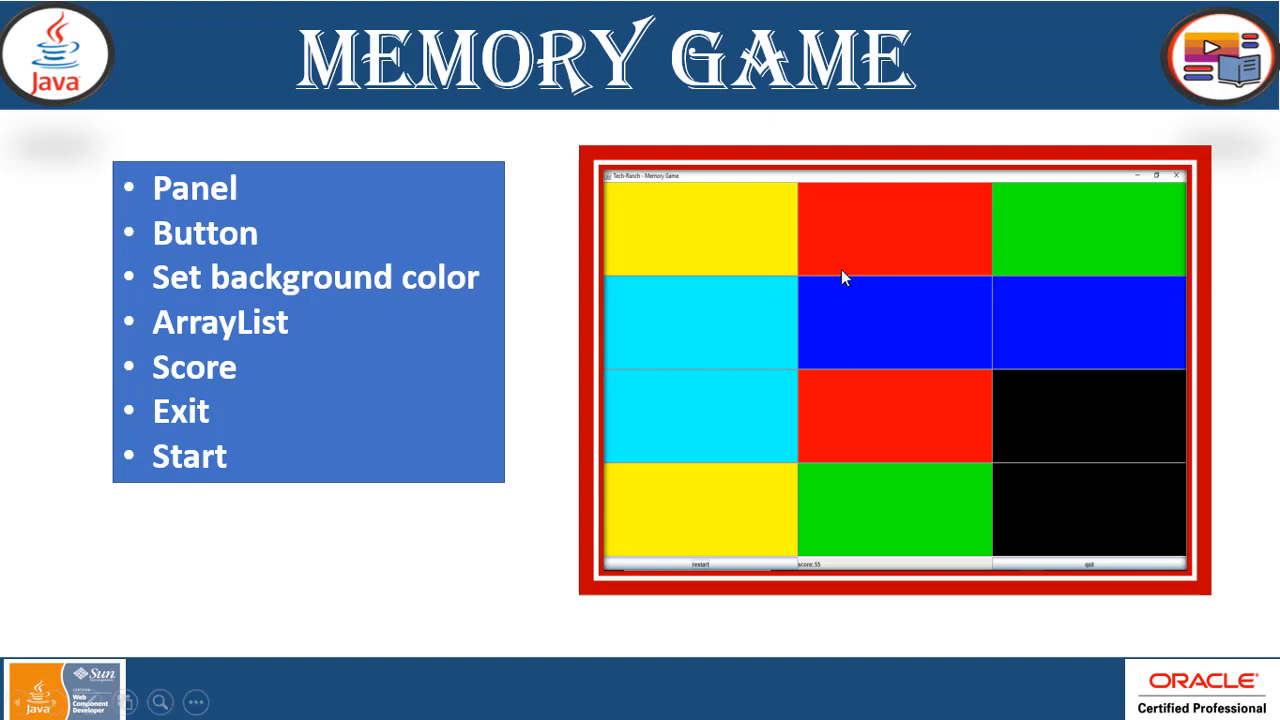
{"action": "mouse_move", "coordinate": [512, 492]}
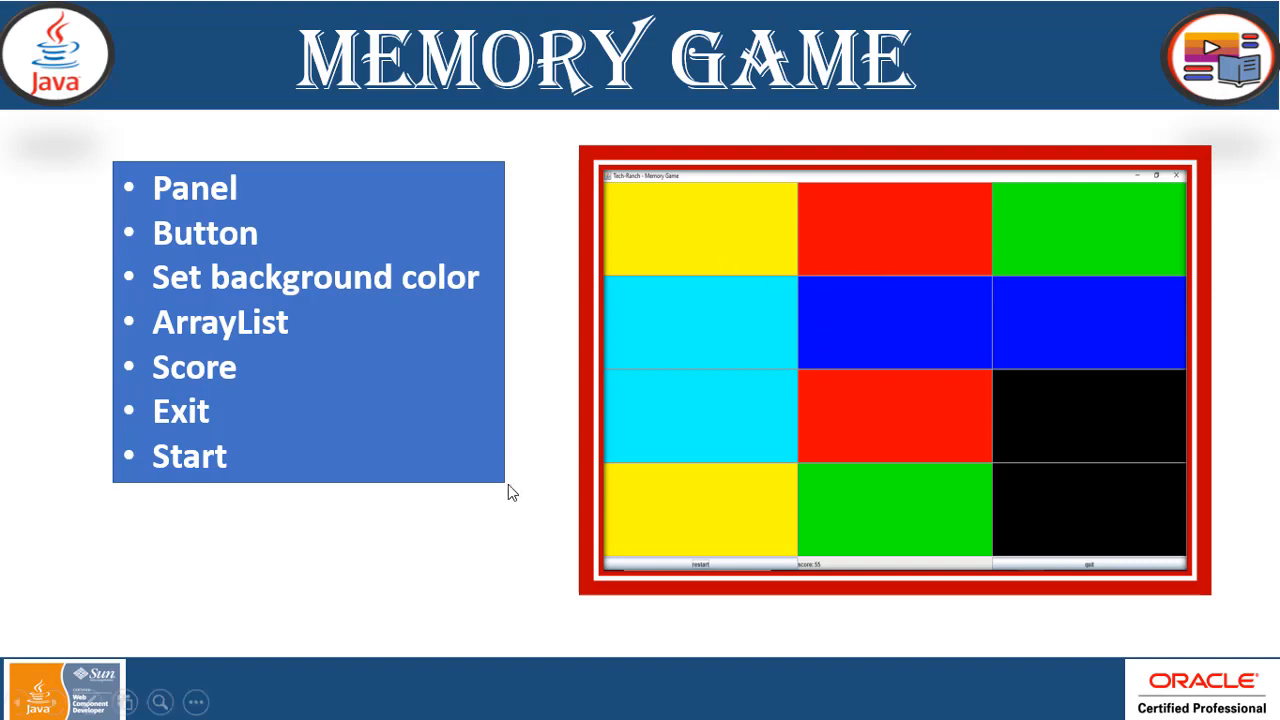
{"action": "mouse_move", "coordinate": [624, 436]}
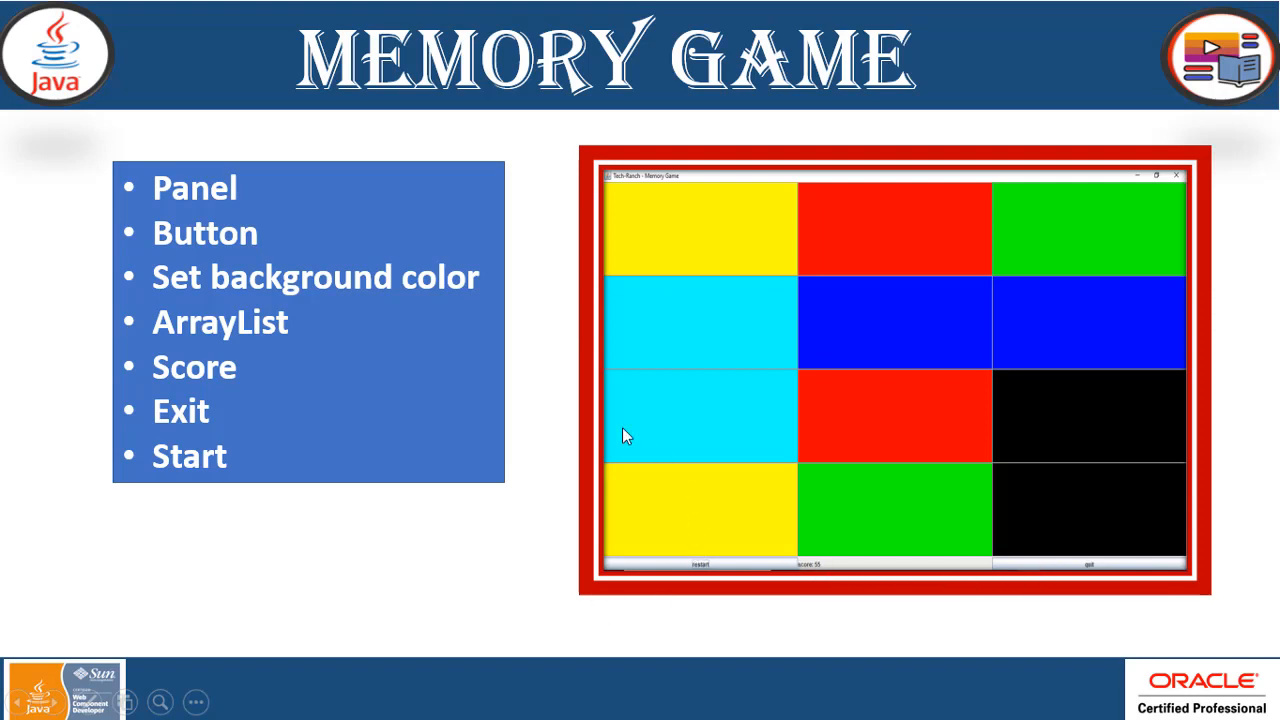
{"action": "mouse_move", "coordinate": [184, 348]}
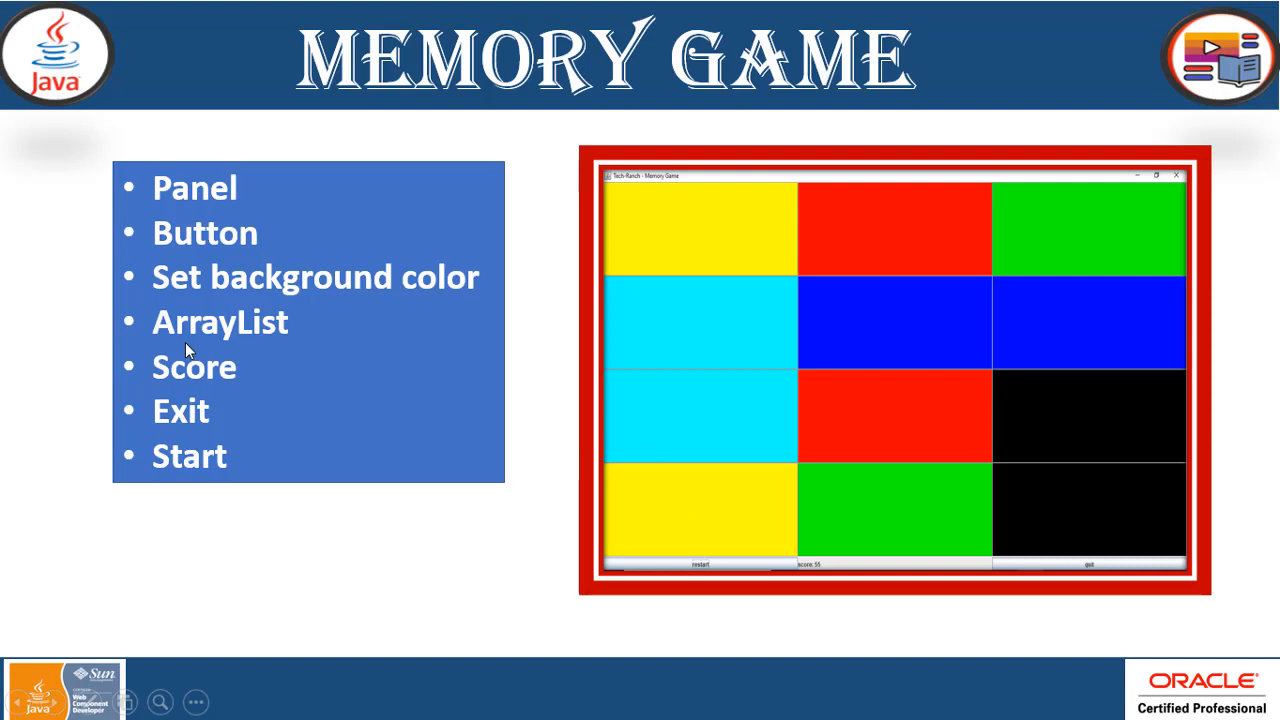
{"action": "mouse_move", "coordinate": [238, 344]}
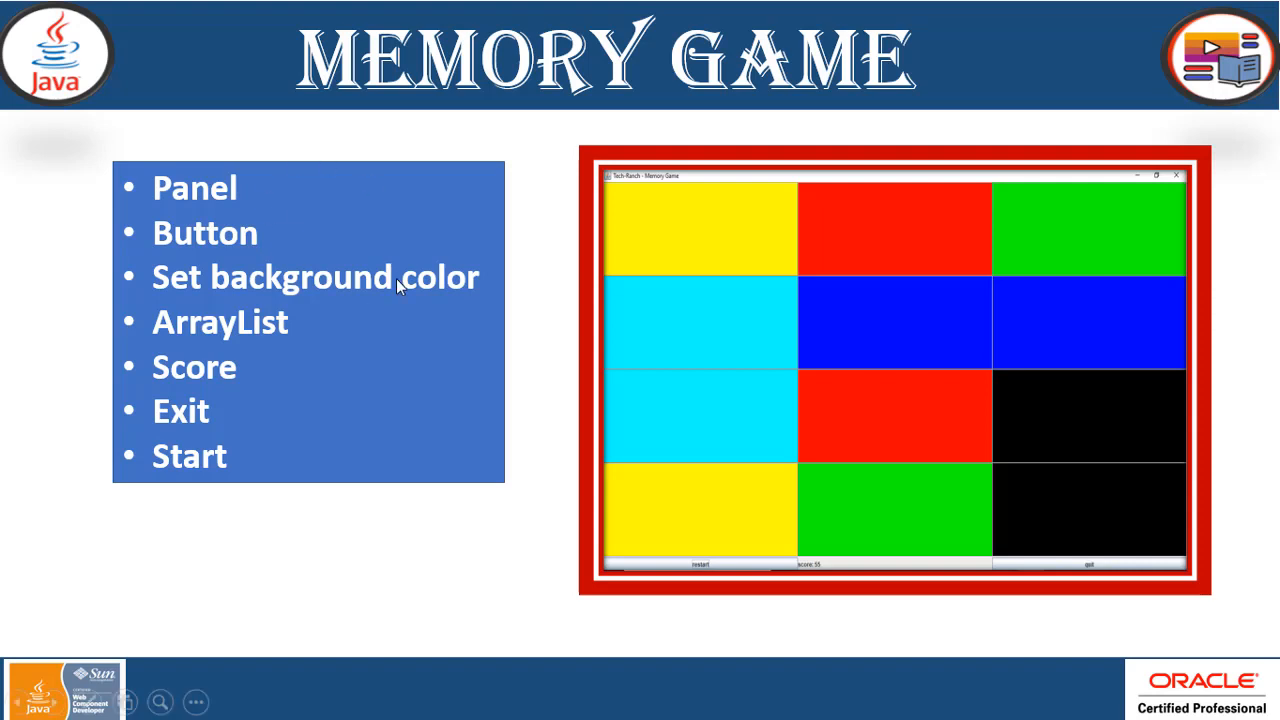
{"action": "mouse_move", "coordinate": [756, 510]}
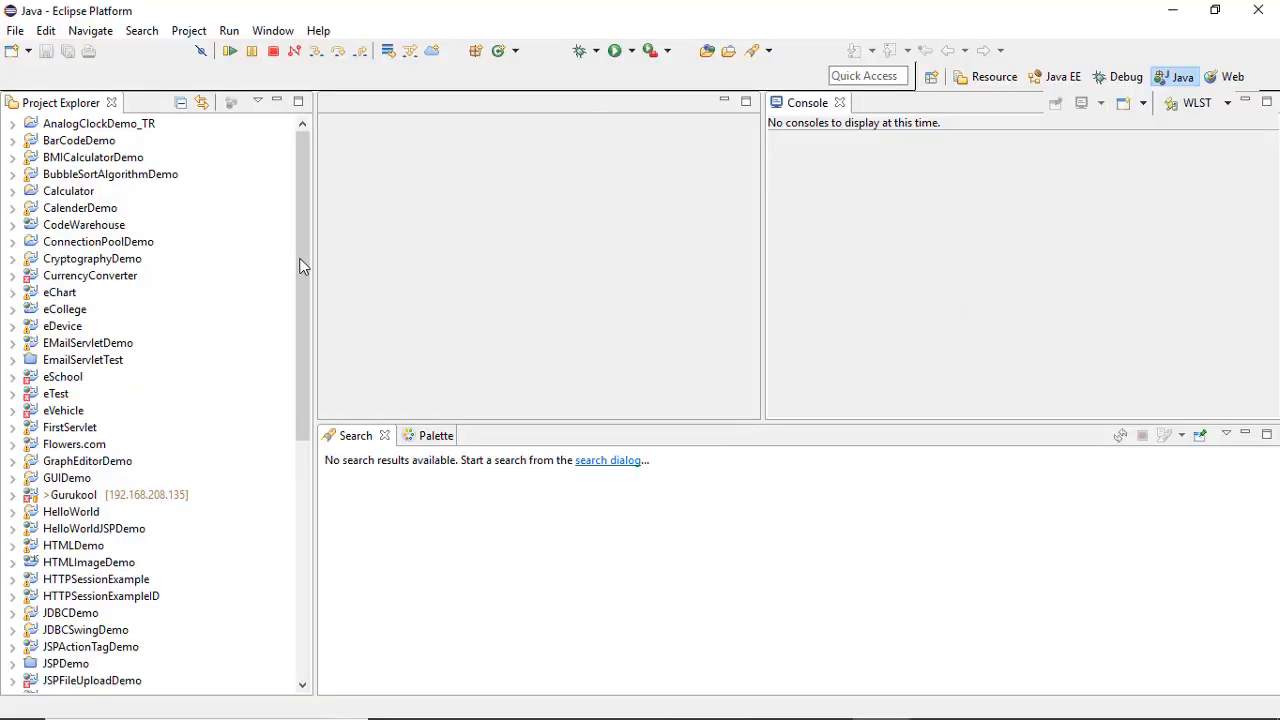
Open MemoryGame.java from the MemoryGame project's game.myapp package in the editor.
{"action": "scroll", "scroll_direction": "down", "scroll_amount": 3}
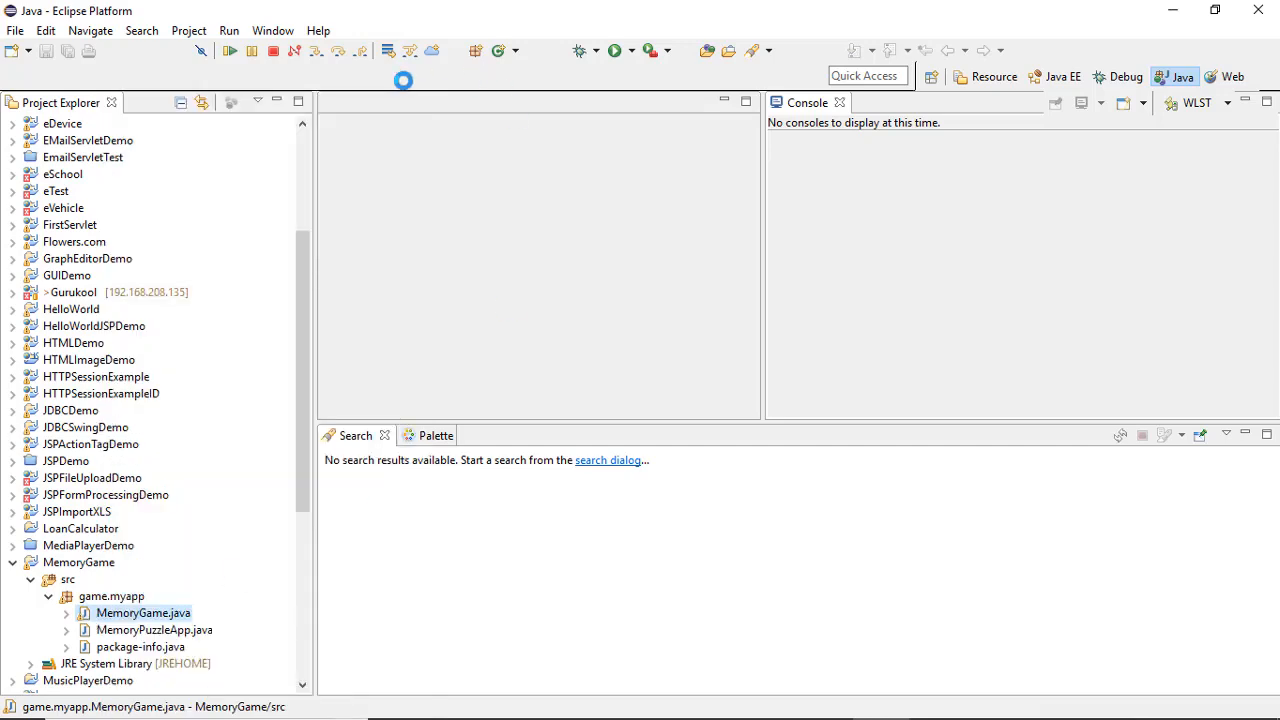
{"action": "double_click", "coordinate": [144, 612]}
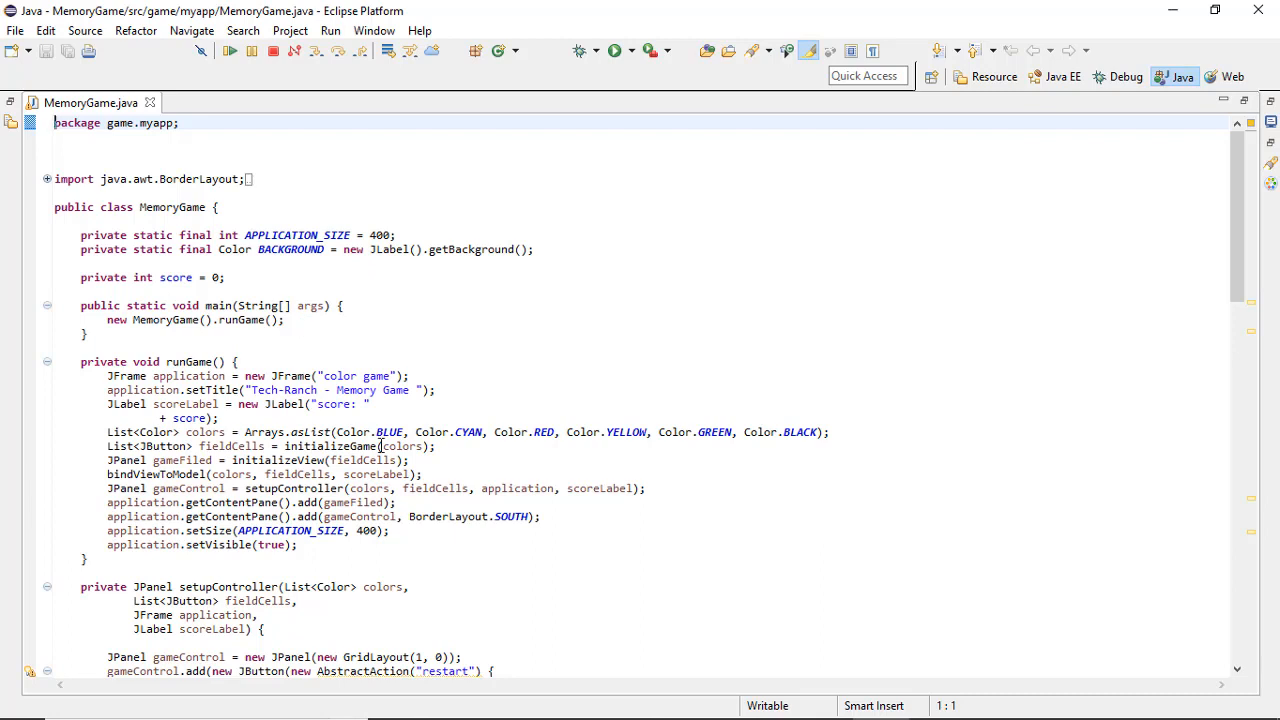
{"action": "left_click", "coordinate": [336, 376]}
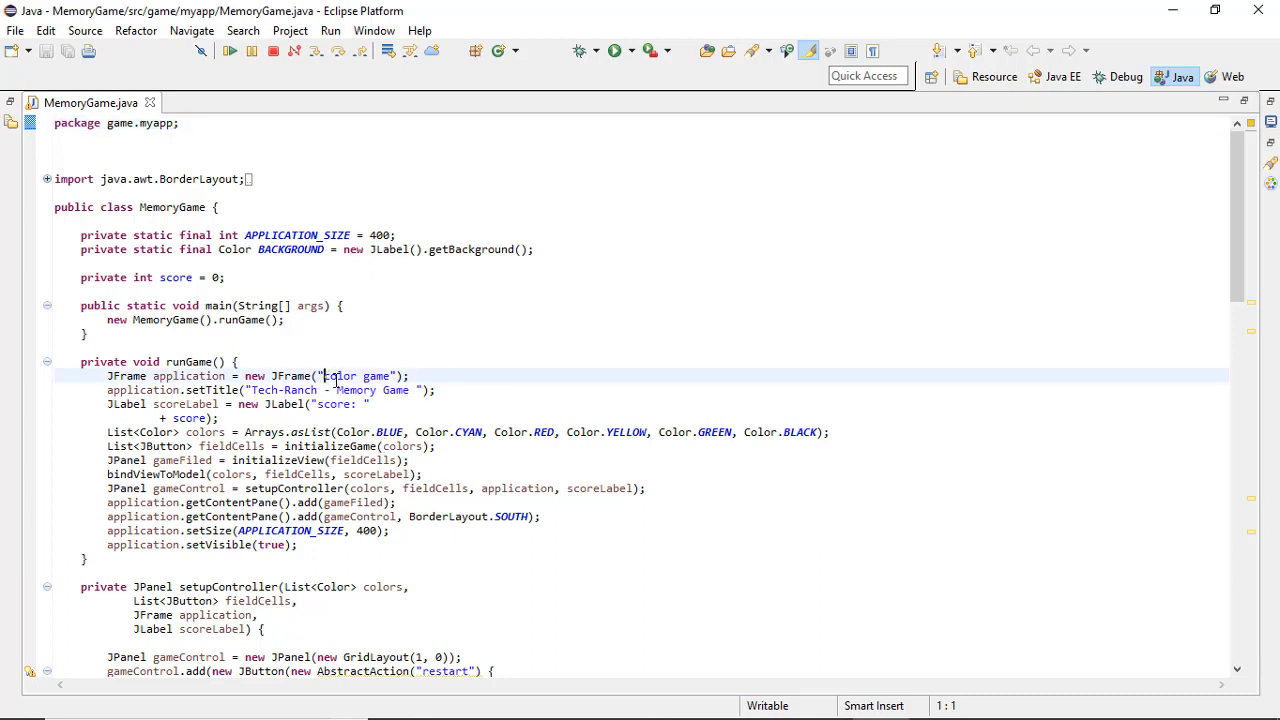
{"action": "double_click", "coordinate": [356, 376]}
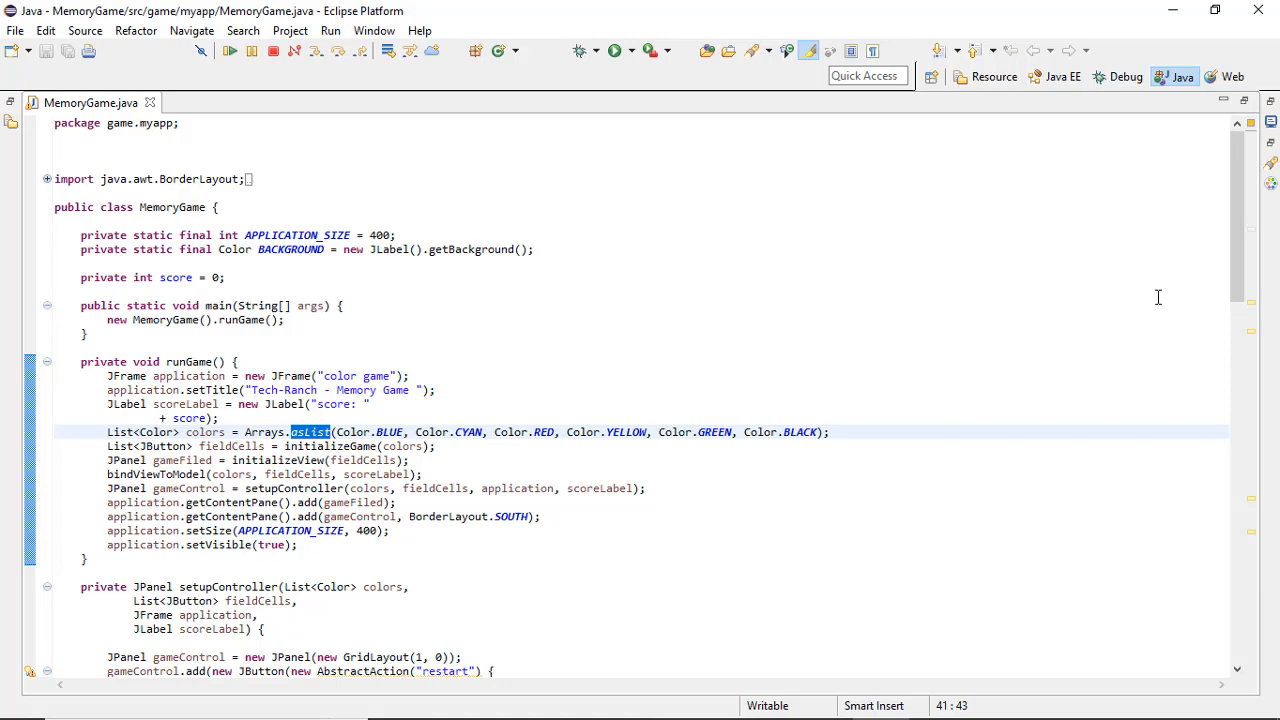
{"action": "scroll", "scroll_direction": "down", "scroll_amount": 3}
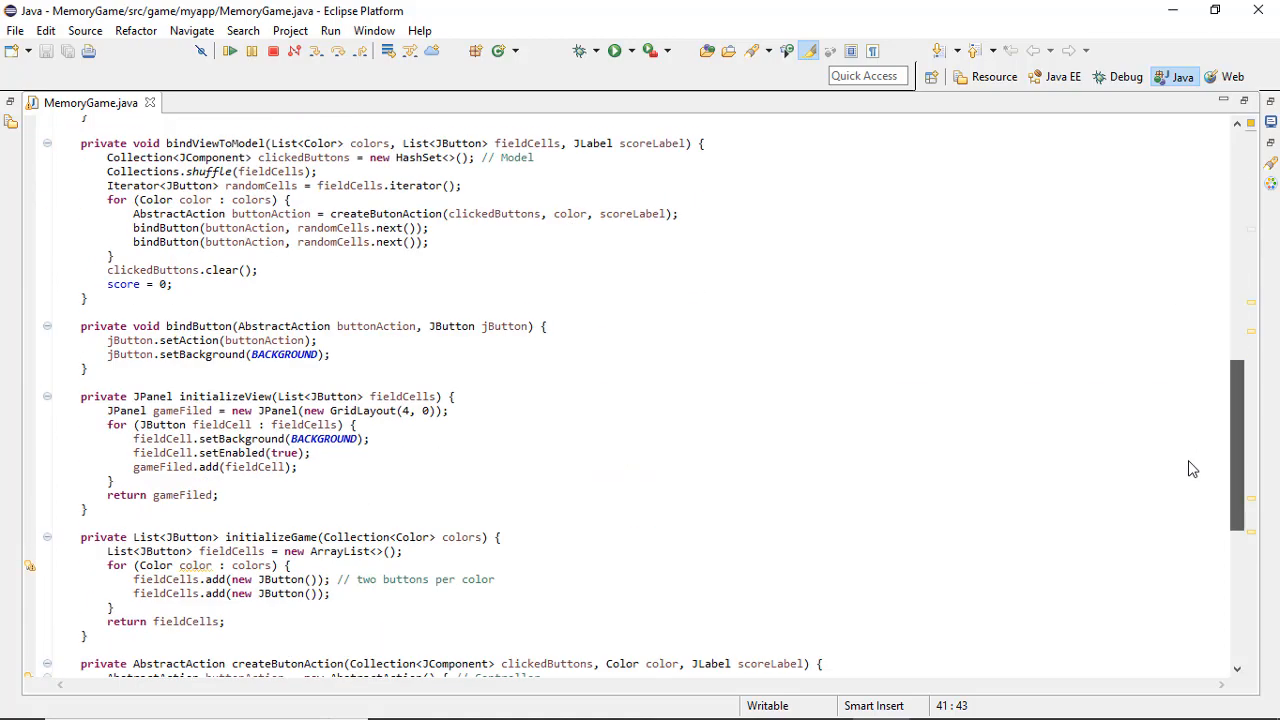
{"action": "scroll", "scroll_direction": "down", "scroll_amount": 3}
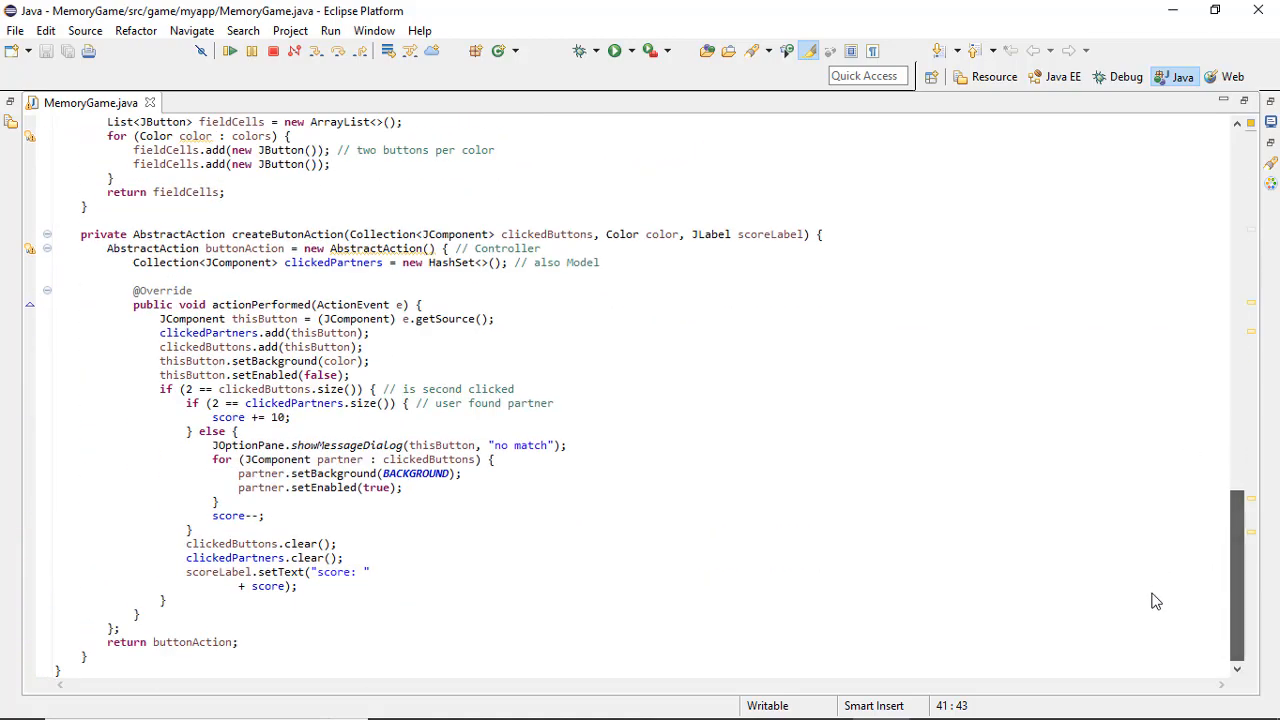
{"action": "left_click", "coordinate": [216, 304]}
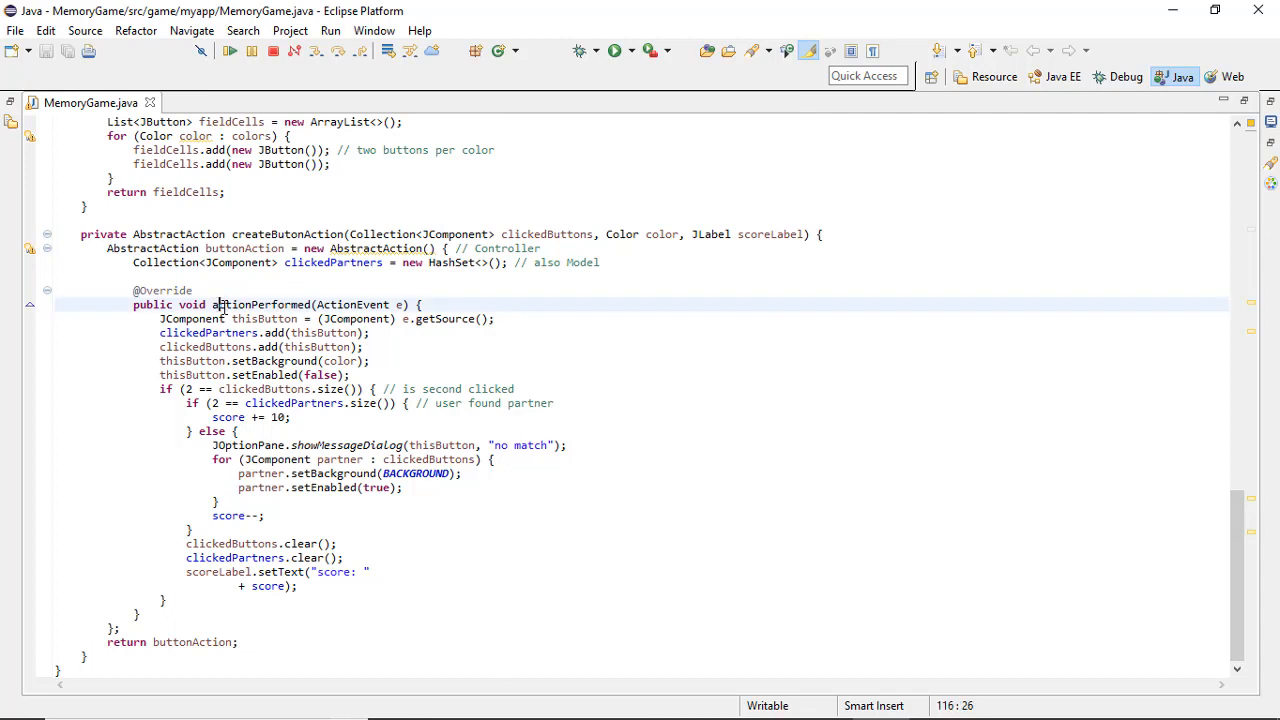
Bring up the editor context menu to run MemoryGame.java as a Java application.
{"action": "right_click", "coordinate": [264, 374]}
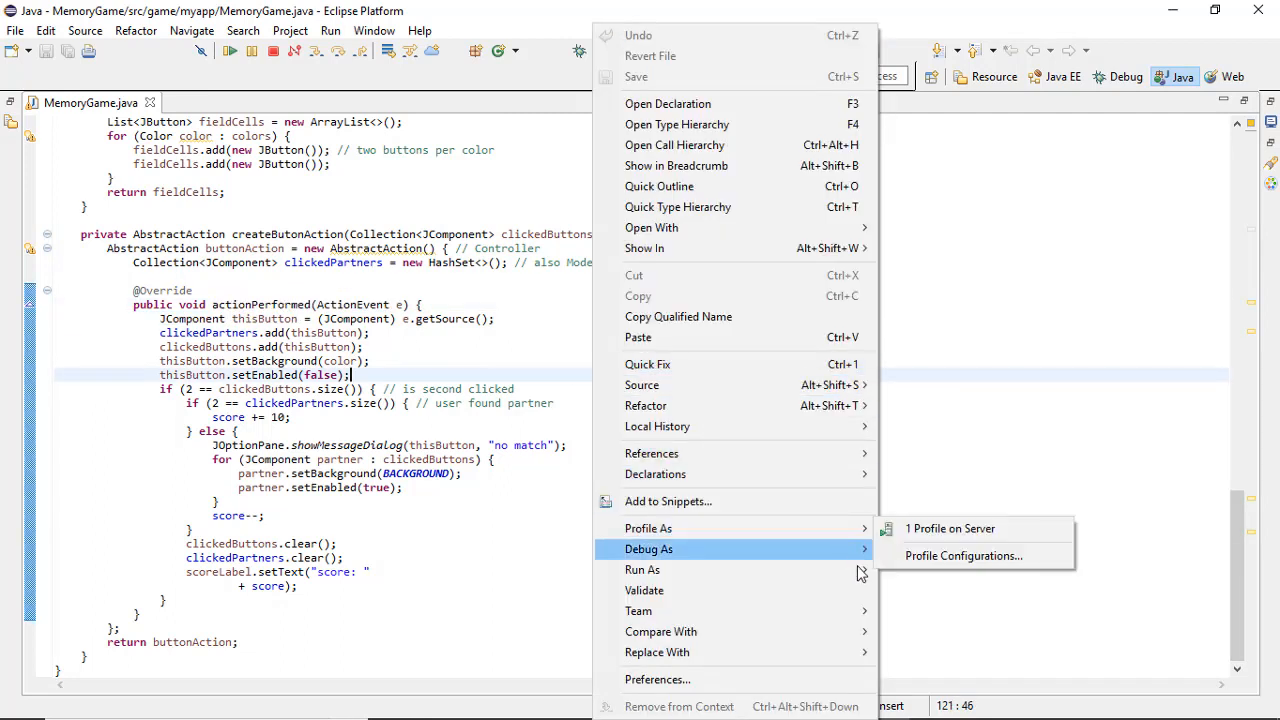
{"action": "mouse_move", "coordinate": [864, 596]}
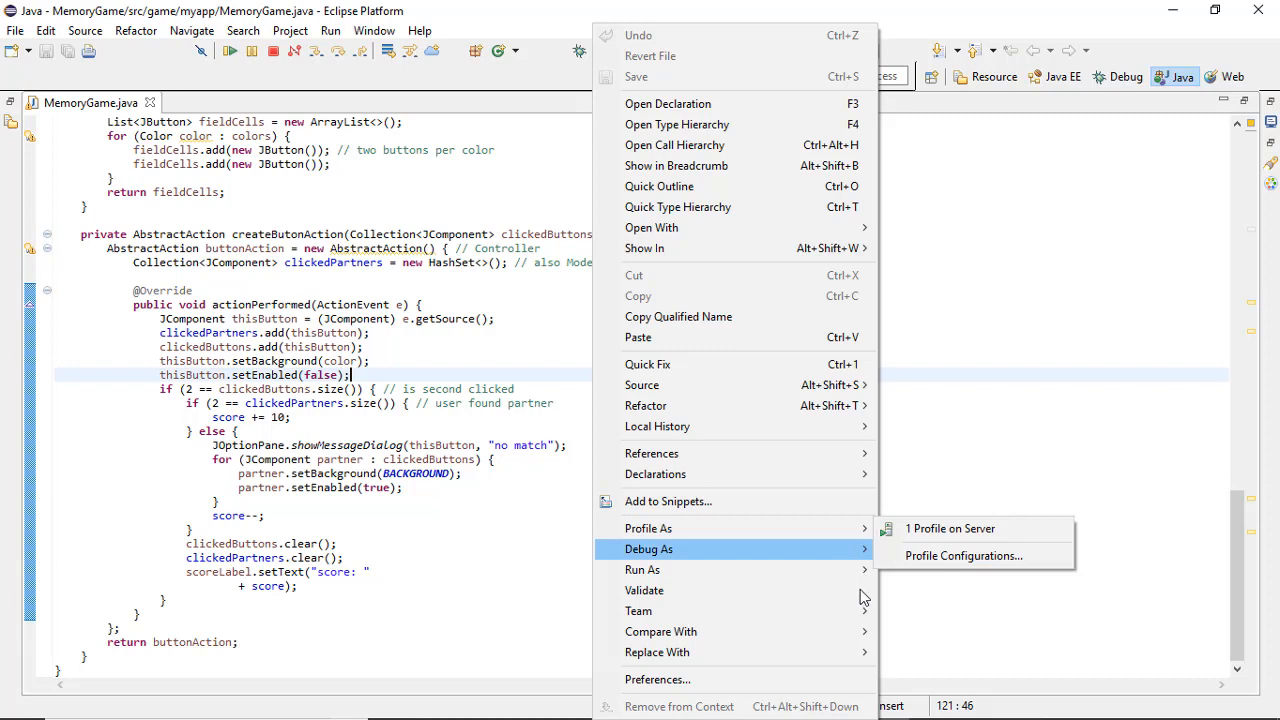
{"action": "mouse_move", "coordinate": [864, 580]}
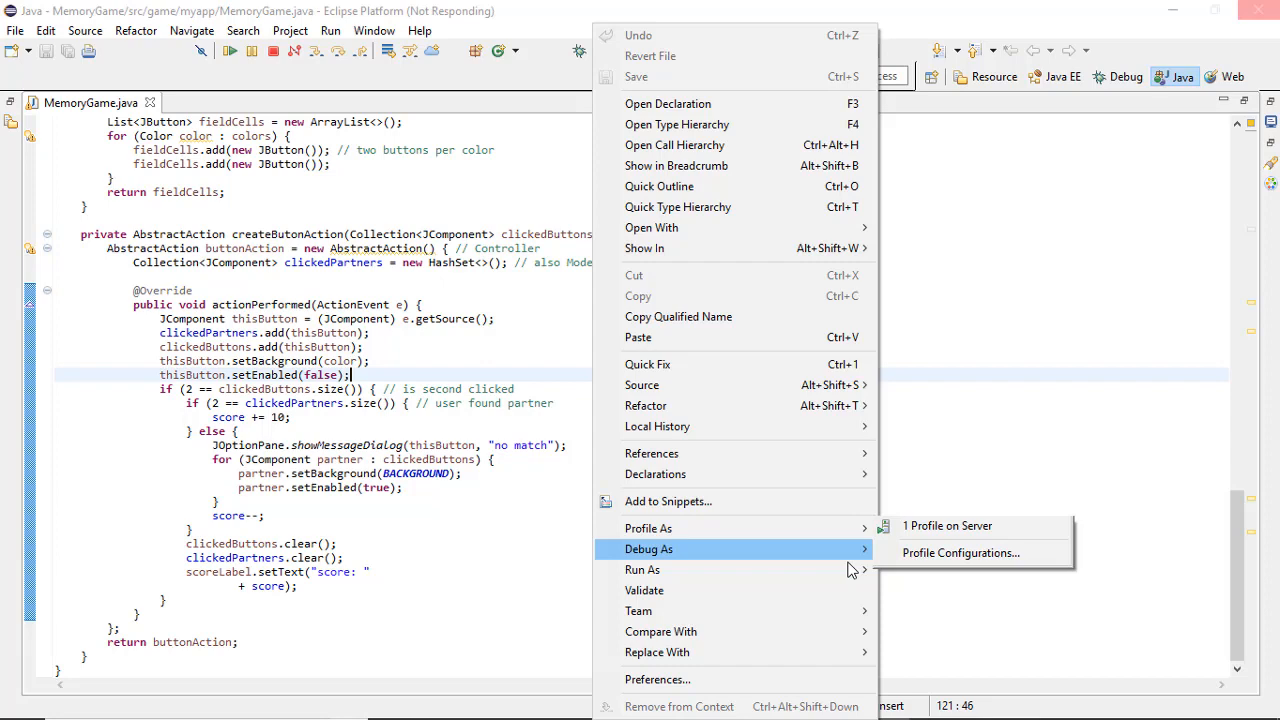
{"action": "mouse_move", "coordinate": [816, 570]}
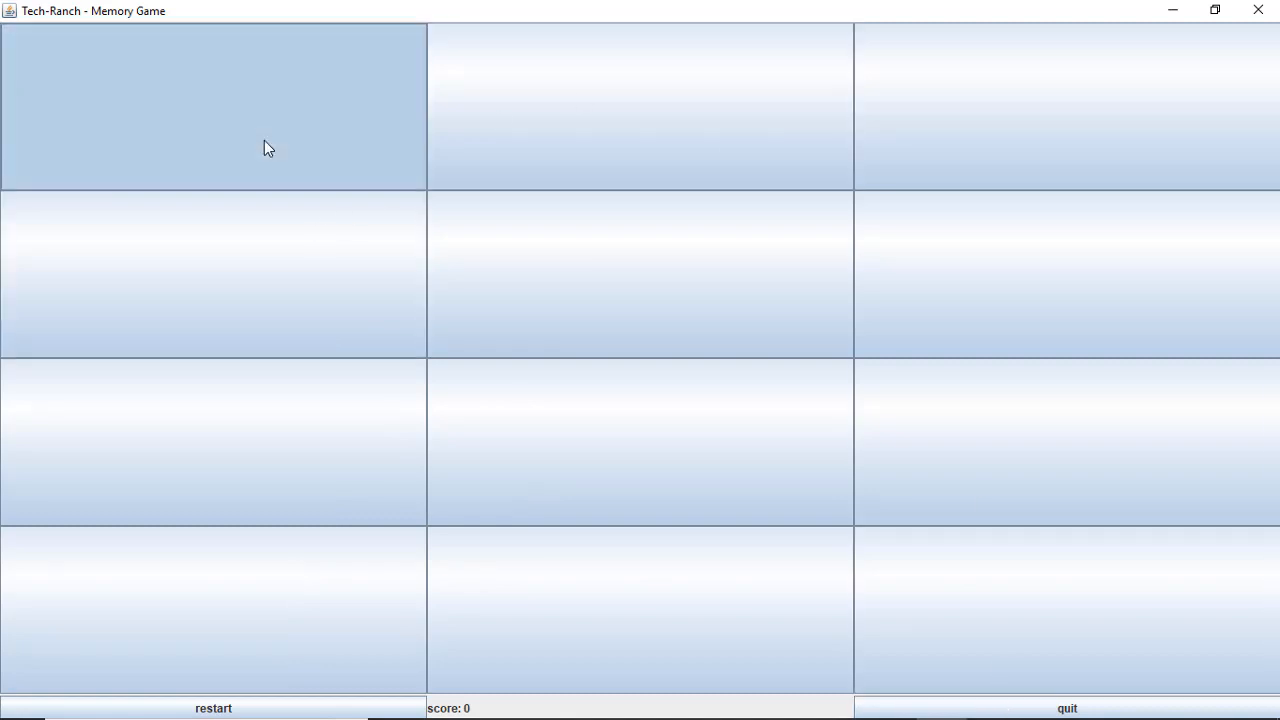
Flip the first tiles, dismiss the no-match message, and pair the blue and cyan tiles.
{"action": "left_click", "coordinate": [640, 108]}
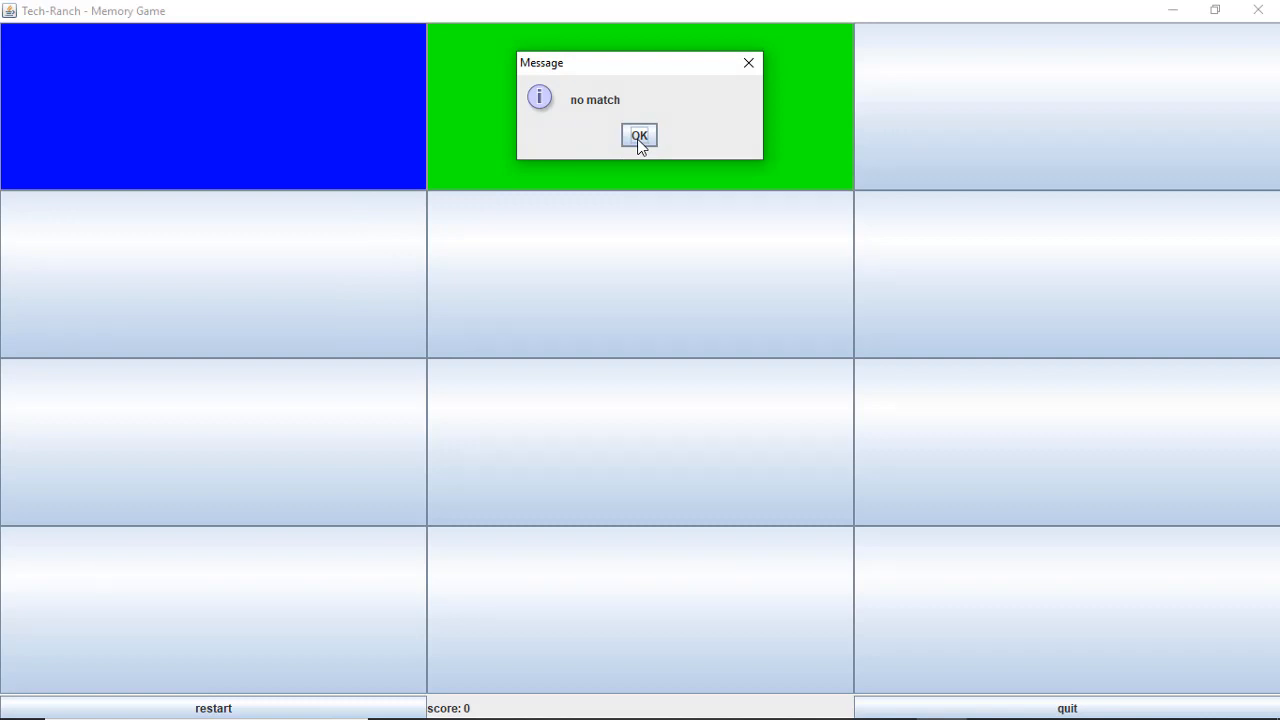
{"action": "mouse_move", "coordinate": [444, 102]}
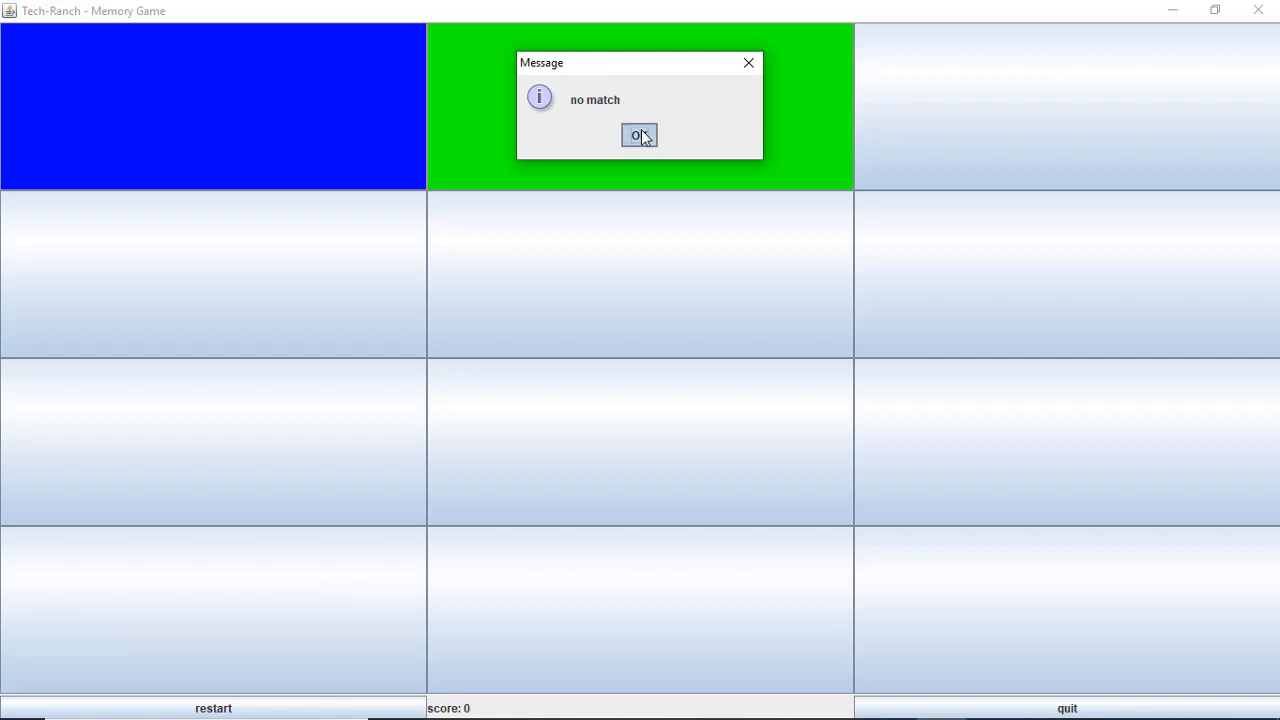
{"action": "left_click", "coordinate": [640, 136]}
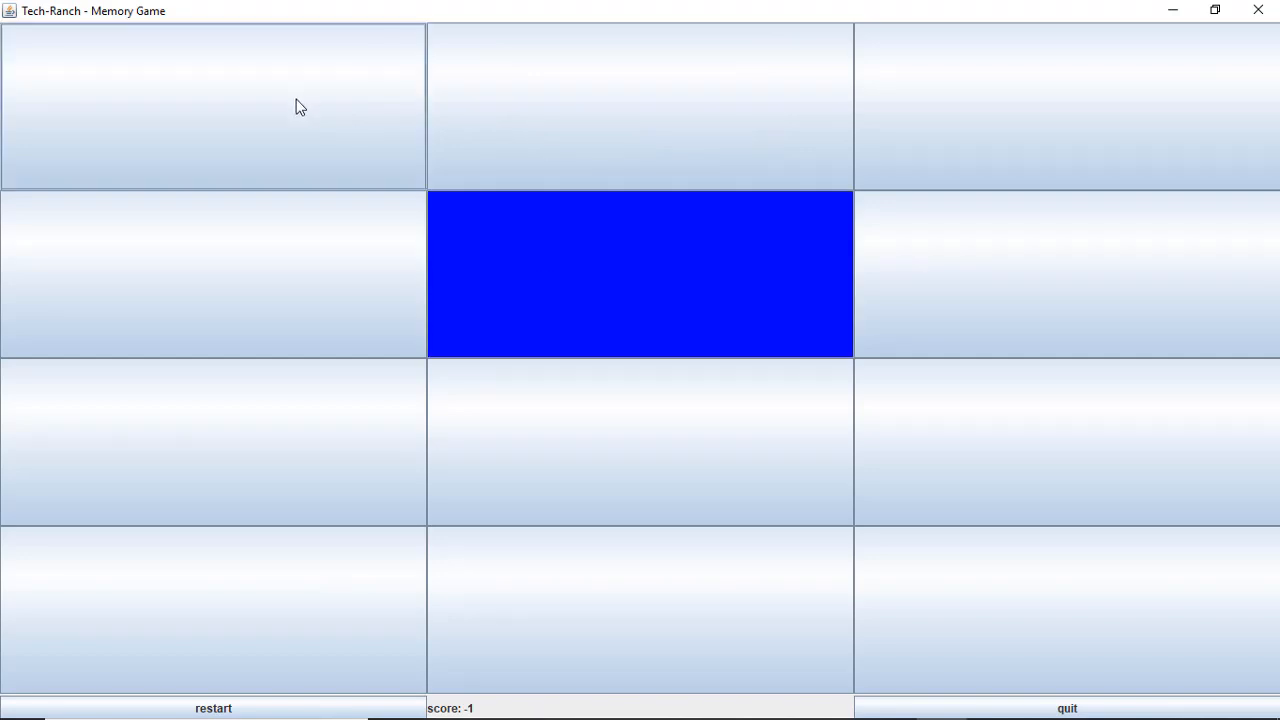
{"action": "left_click", "coordinate": [212, 106]}
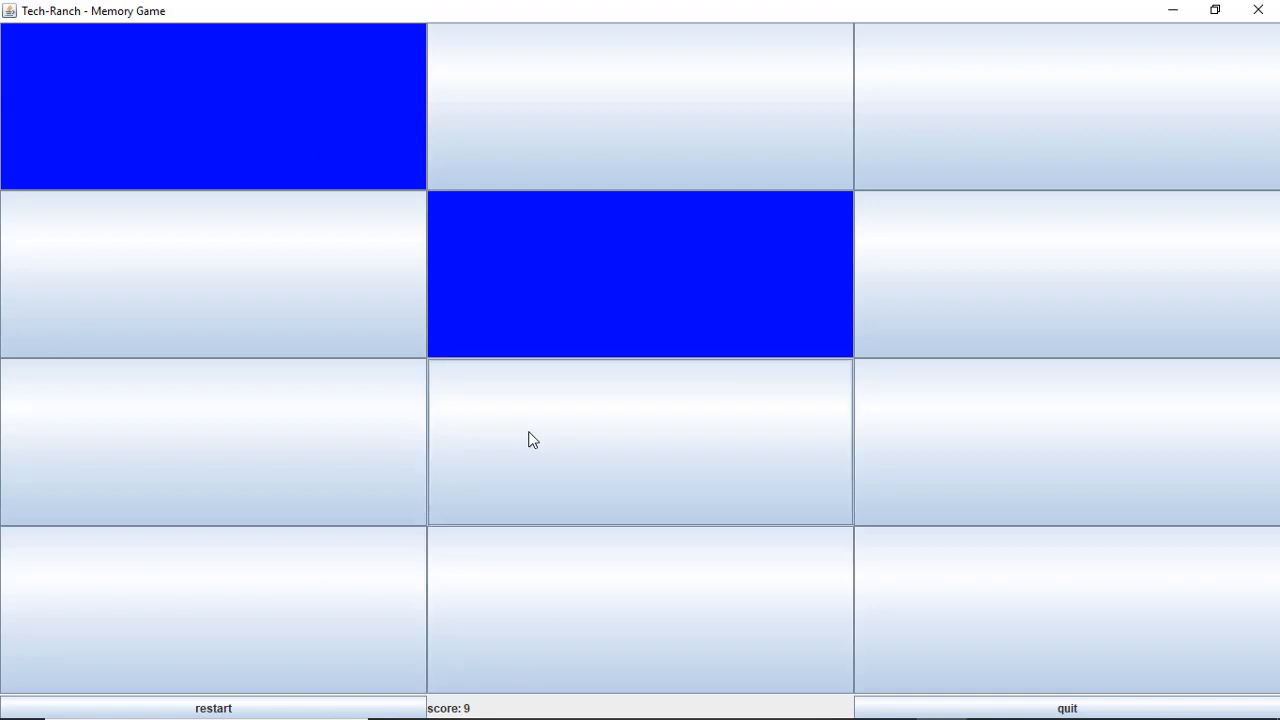
{"action": "left_click", "coordinate": [212, 442]}
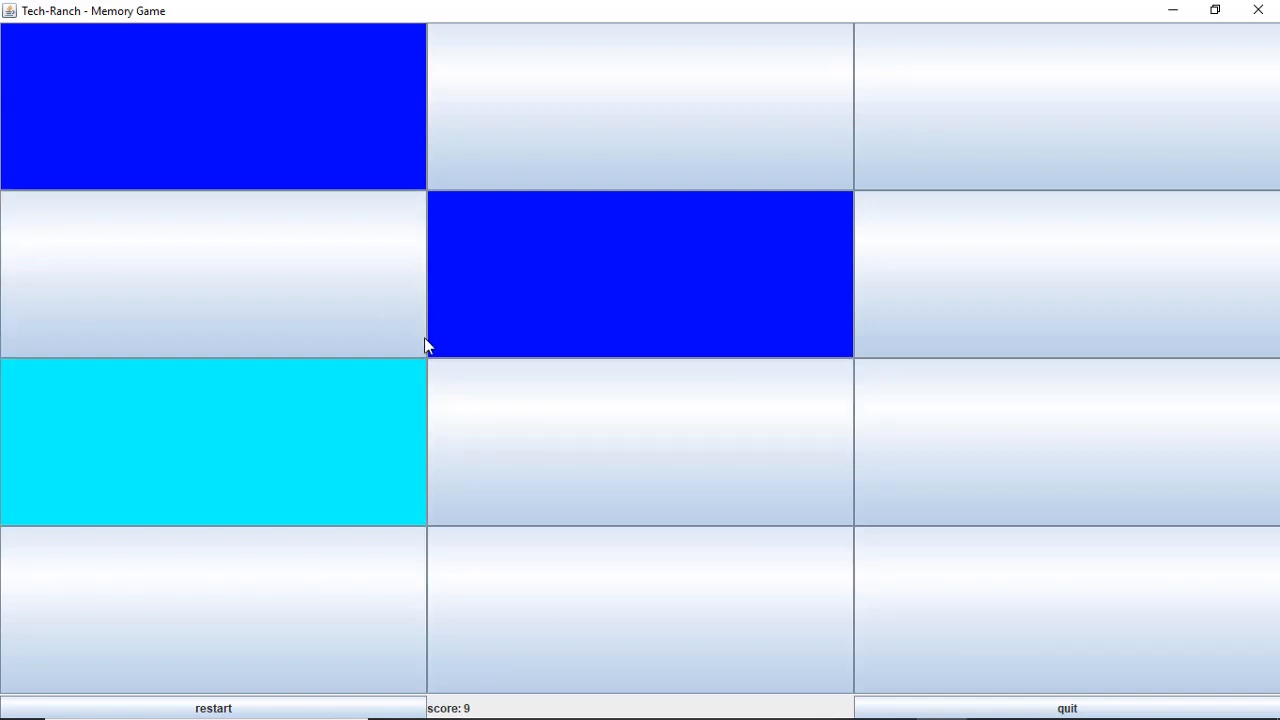
{"action": "left_click", "coordinate": [212, 274]}
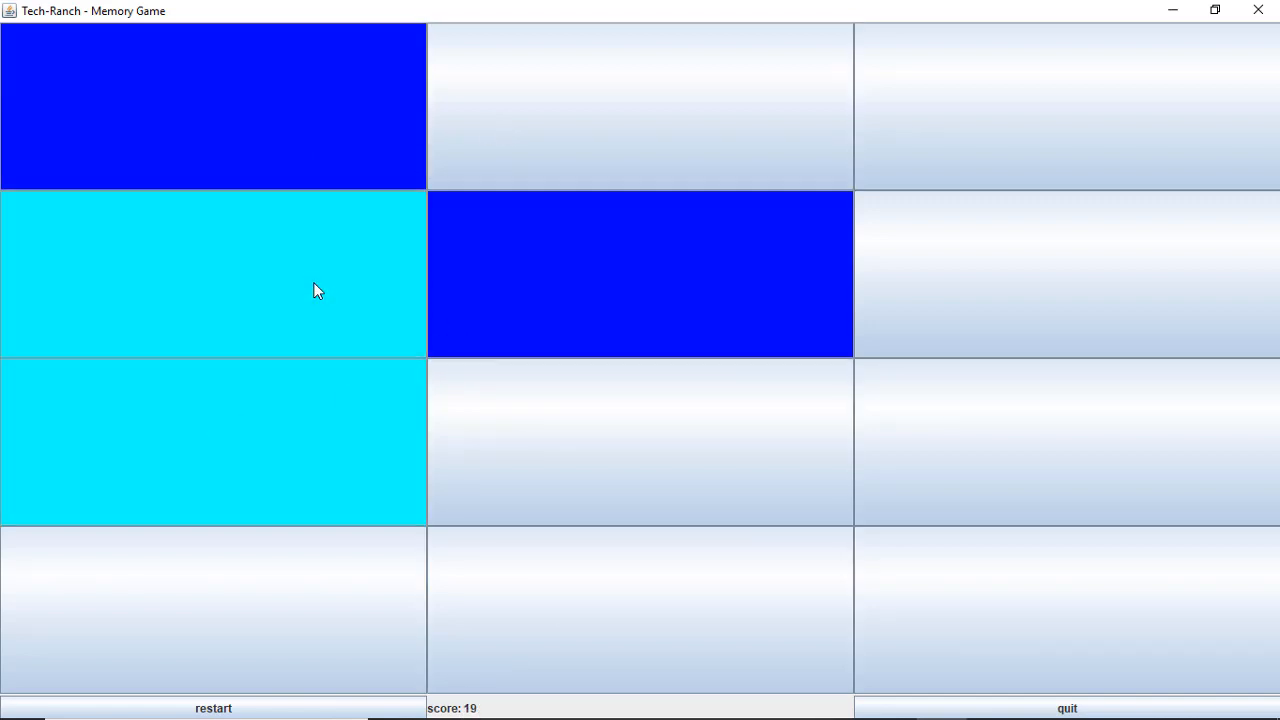
{"action": "mouse_move", "coordinate": [448, 574]}
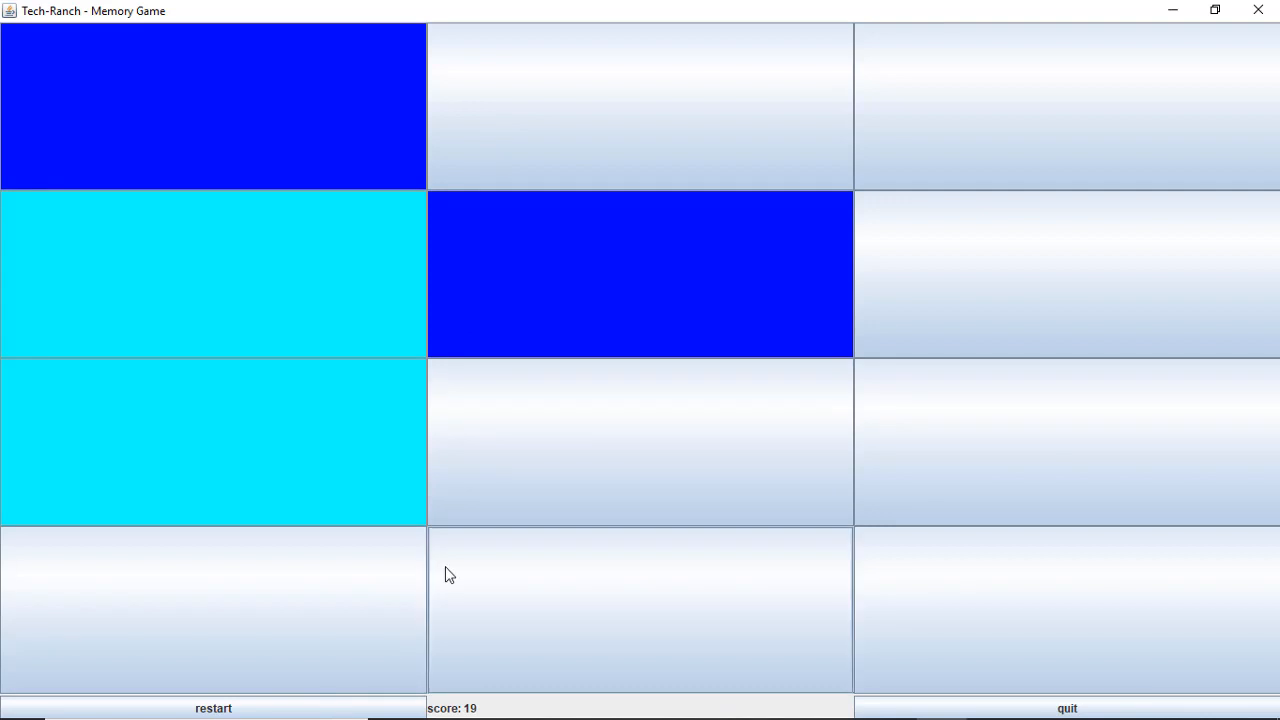
Match the red pair, dismiss another no-match message, then match the black pair.
{"action": "left_click", "coordinate": [212, 608]}
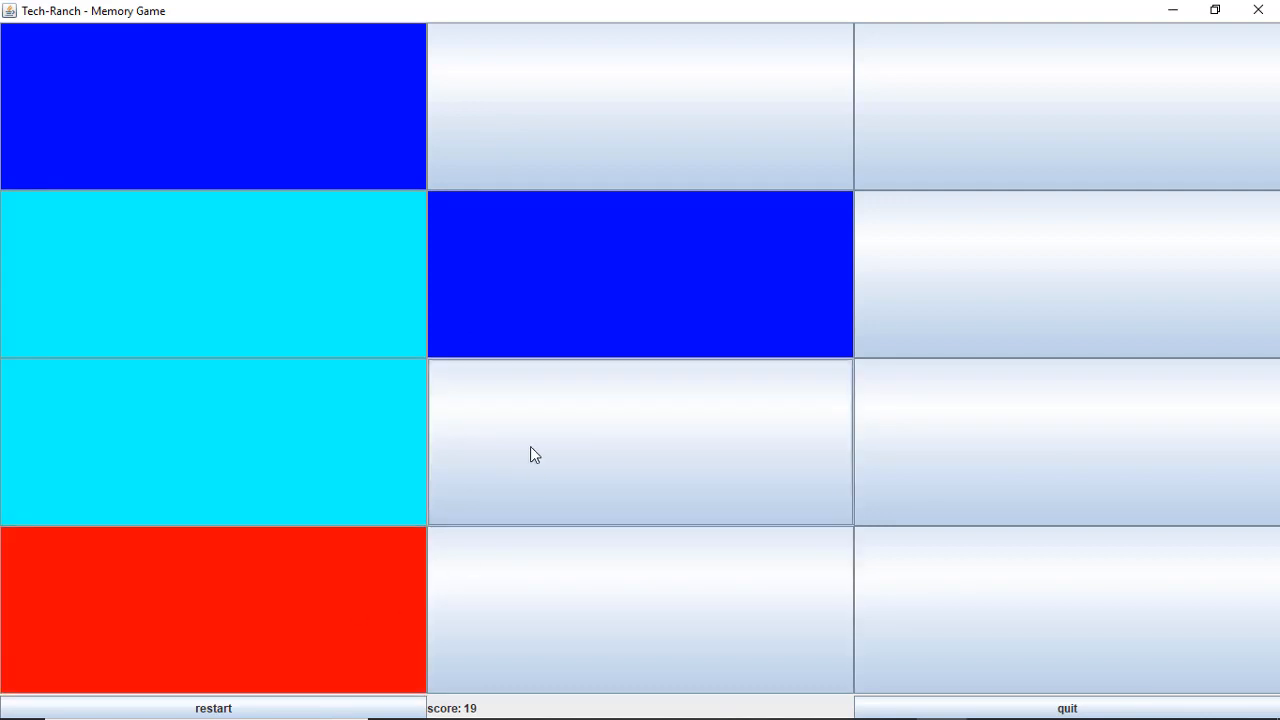
{"action": "left_click", "coordinate": [640, 442]}
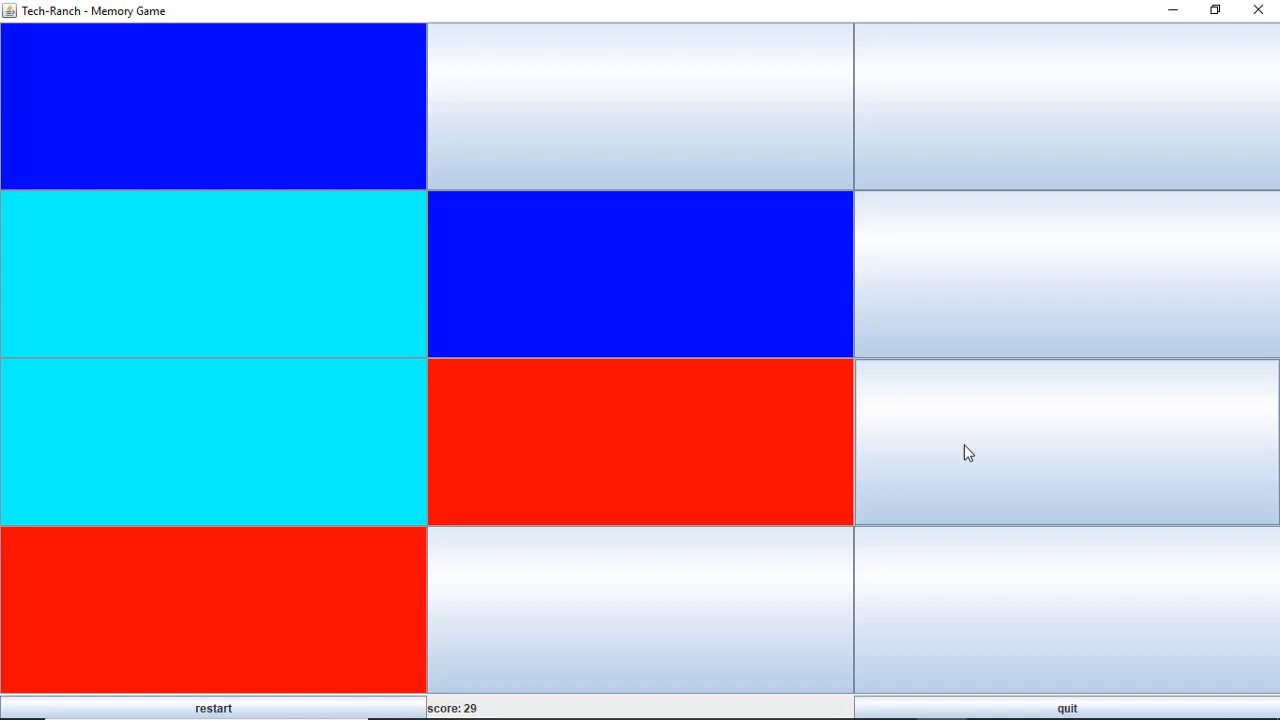
{"action": "left_click", "coordinate": [1066, 608]}
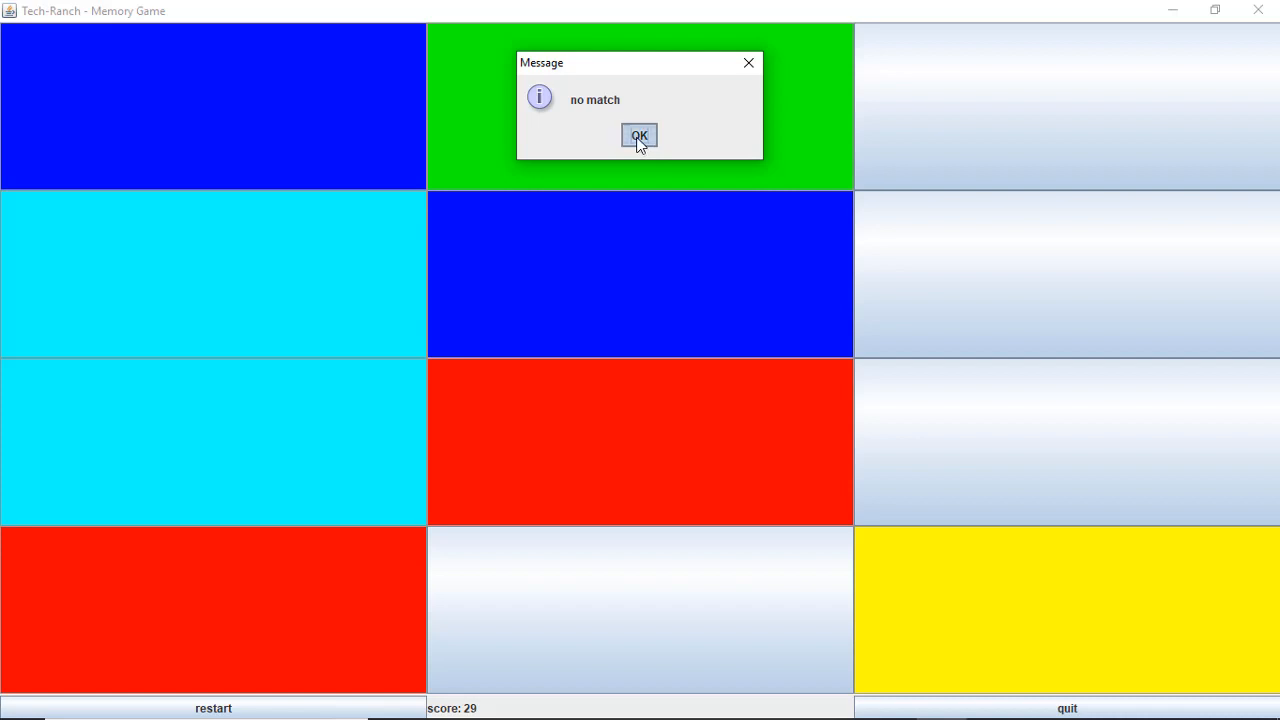
{"action": "left_click", "coordinate": [638, 136]}
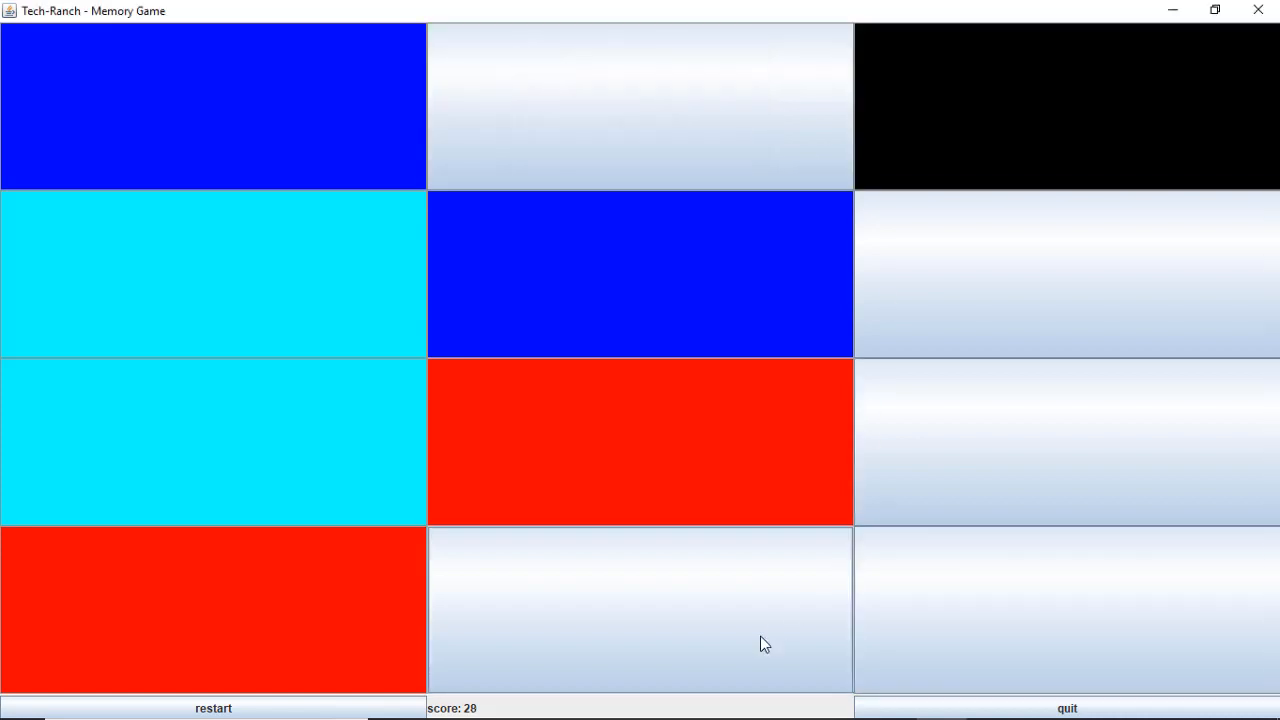
{"action": "left_click", "coordinate": [640, 610]}
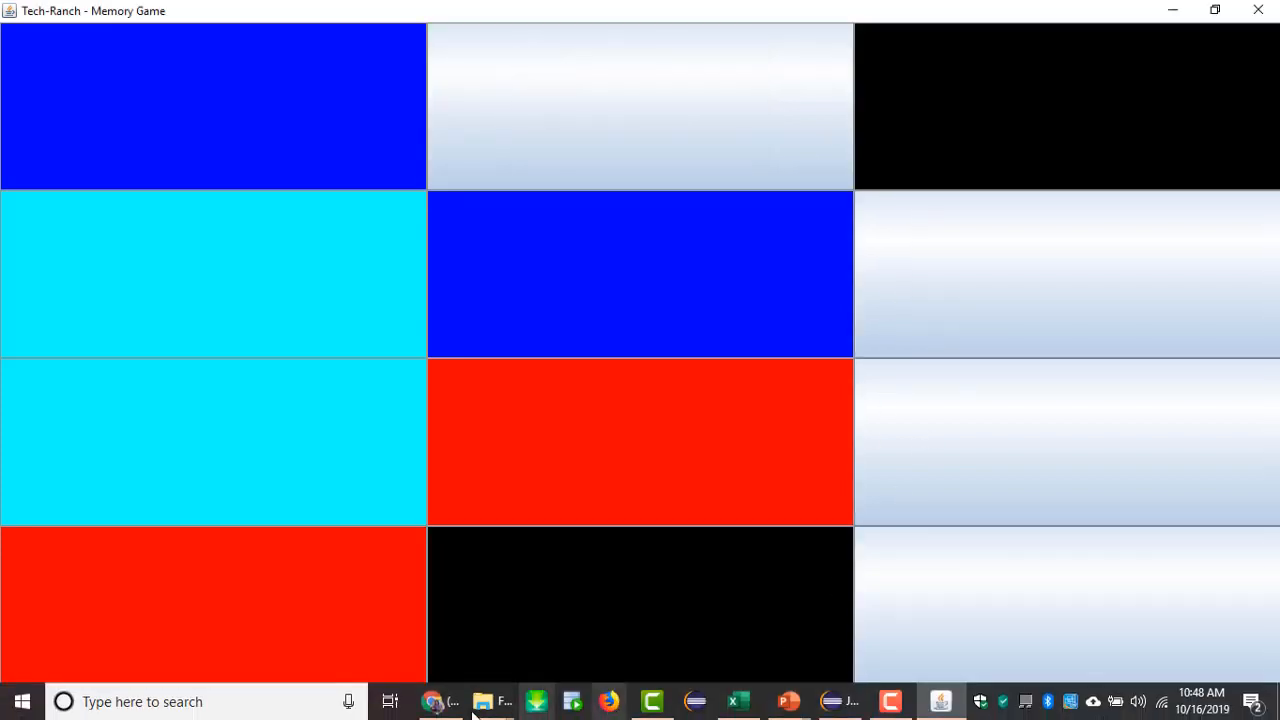
{"action": "left_click", "coordinate": [1064, 274]}
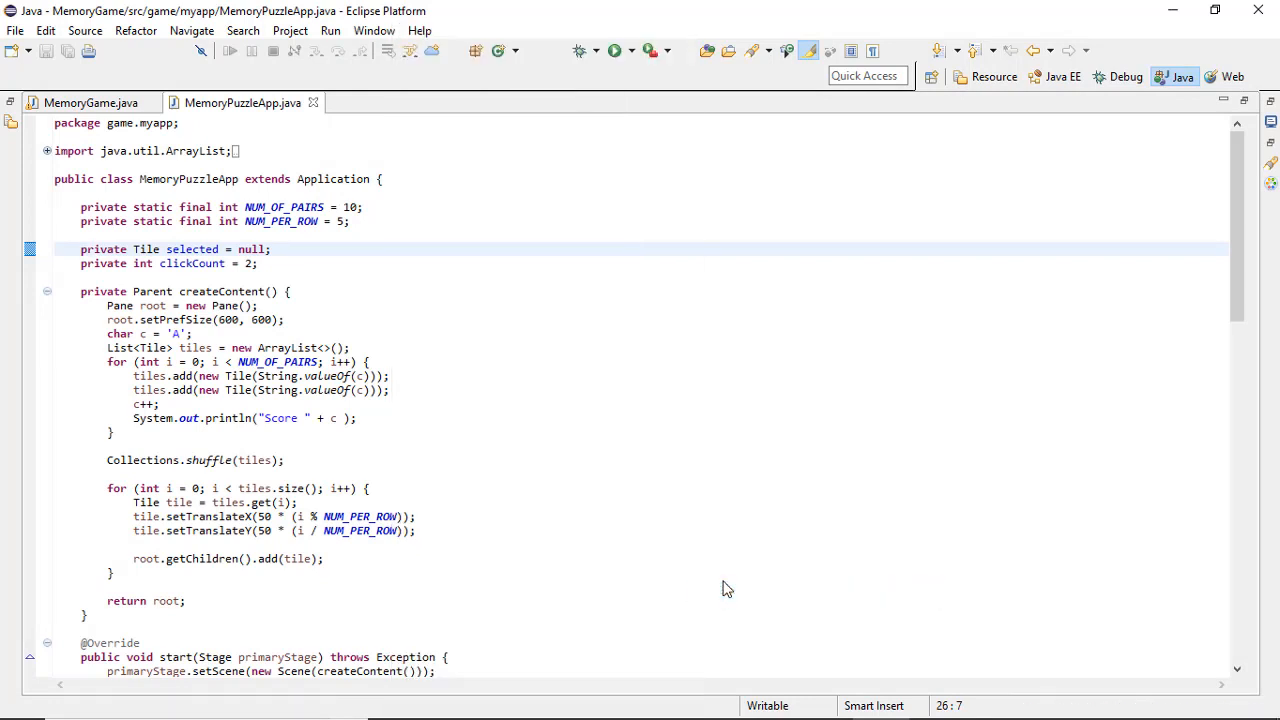
Launch the MemoryPuzzleApp letter-tile puzzle from the Run button.
{"action": "left_click", "coordinate": [612, 52]}
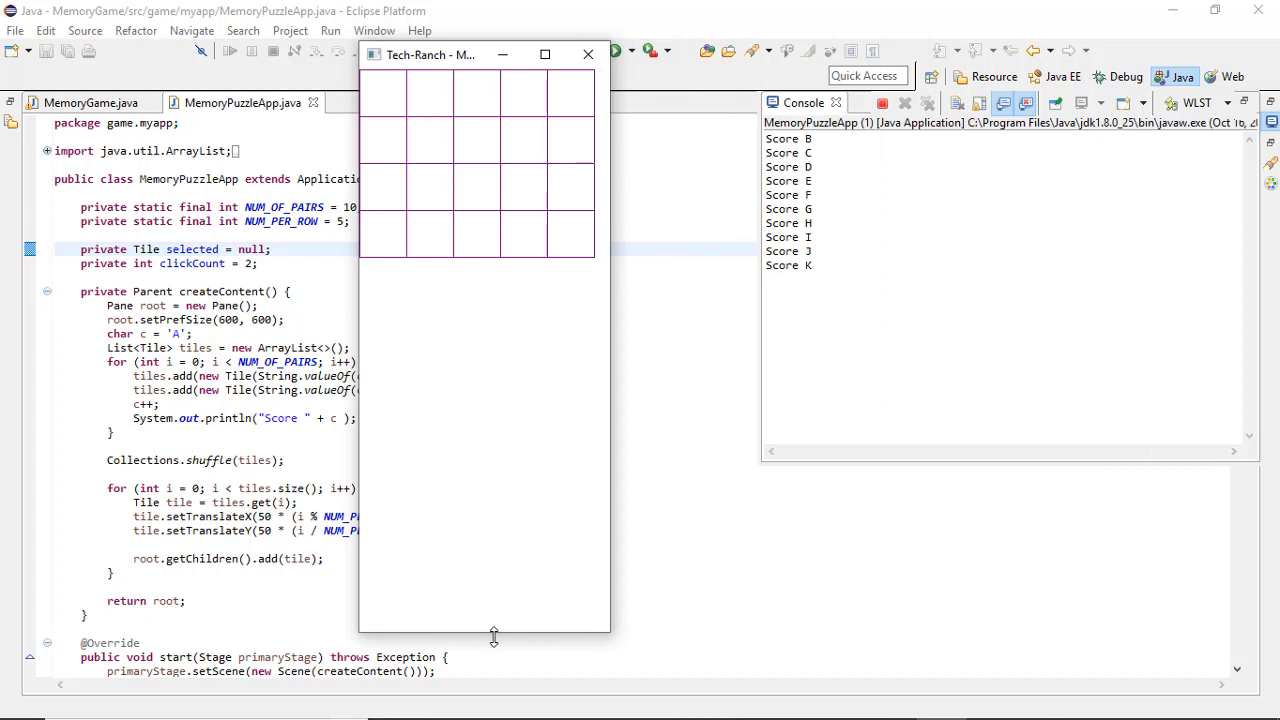
Shrink the puzzle window to fit the grid and flip the first letter tiles.
{"action": "left_click_drag", "start_coordinate": [492, 636], "coordinate": [510, 264]}
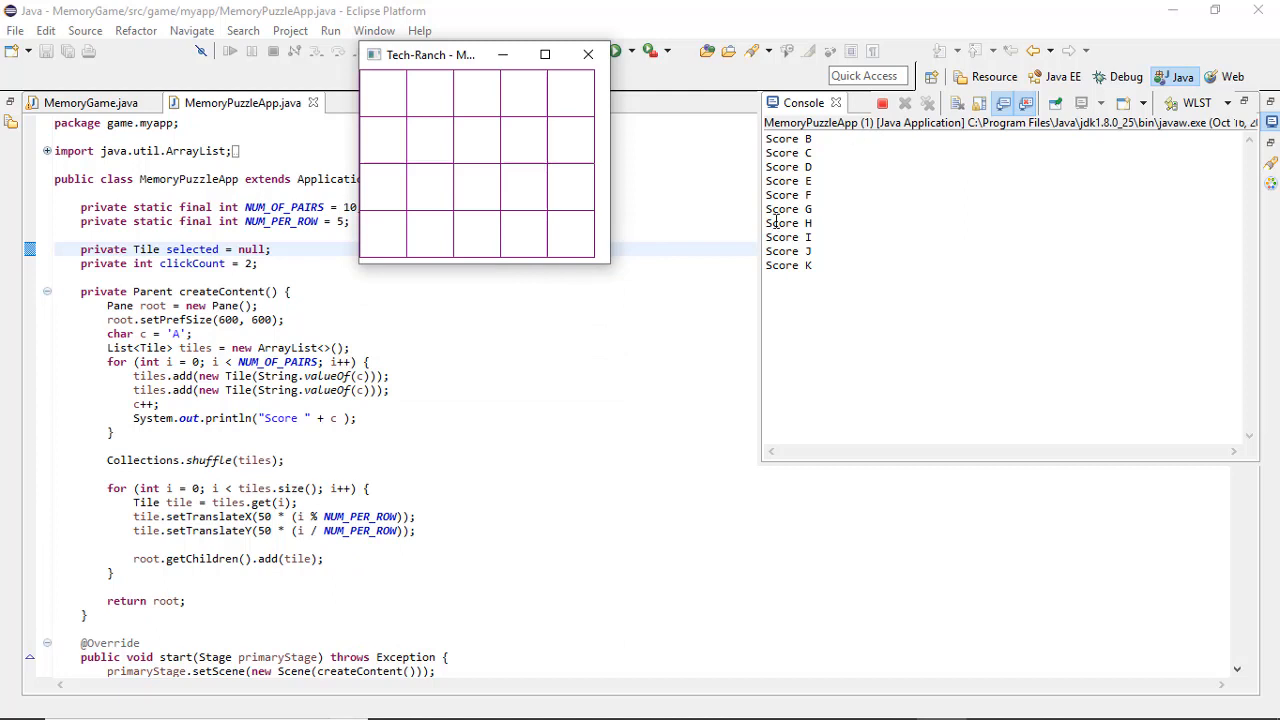
{"action": "left_click", "coordinate": [384, 94]}
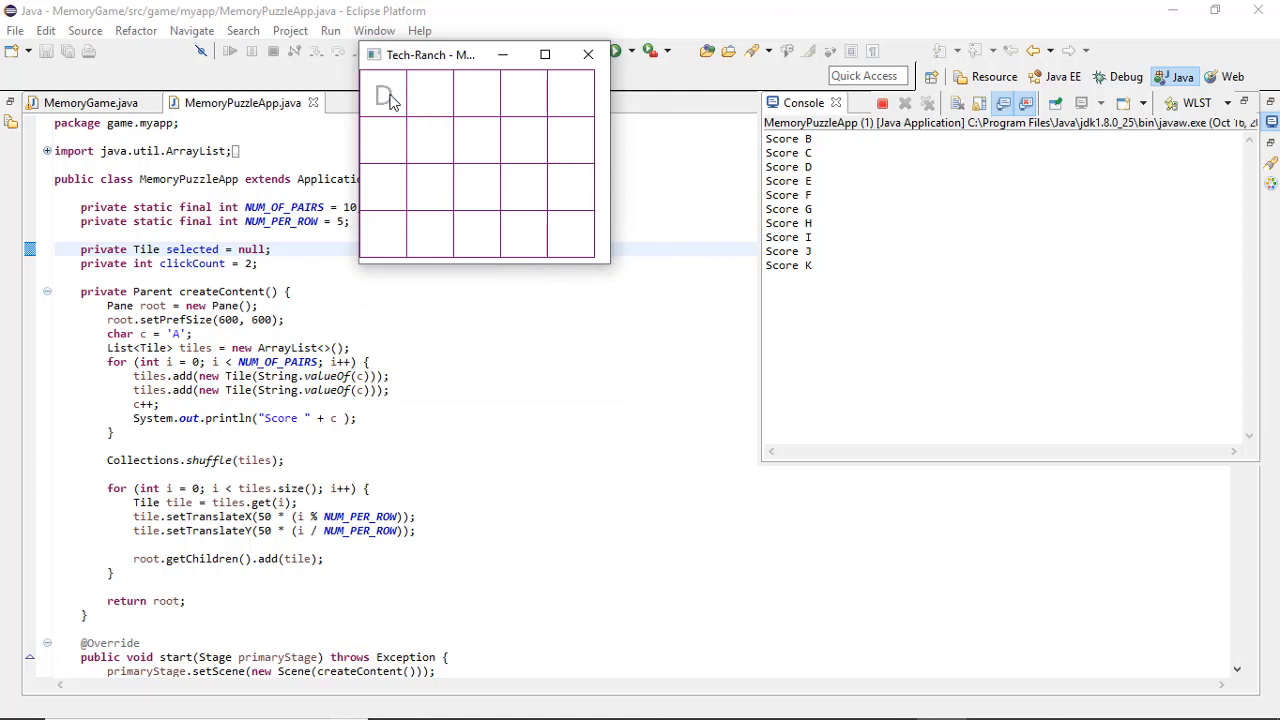
{"action": "left_click", "coordinate": [430, 140]}
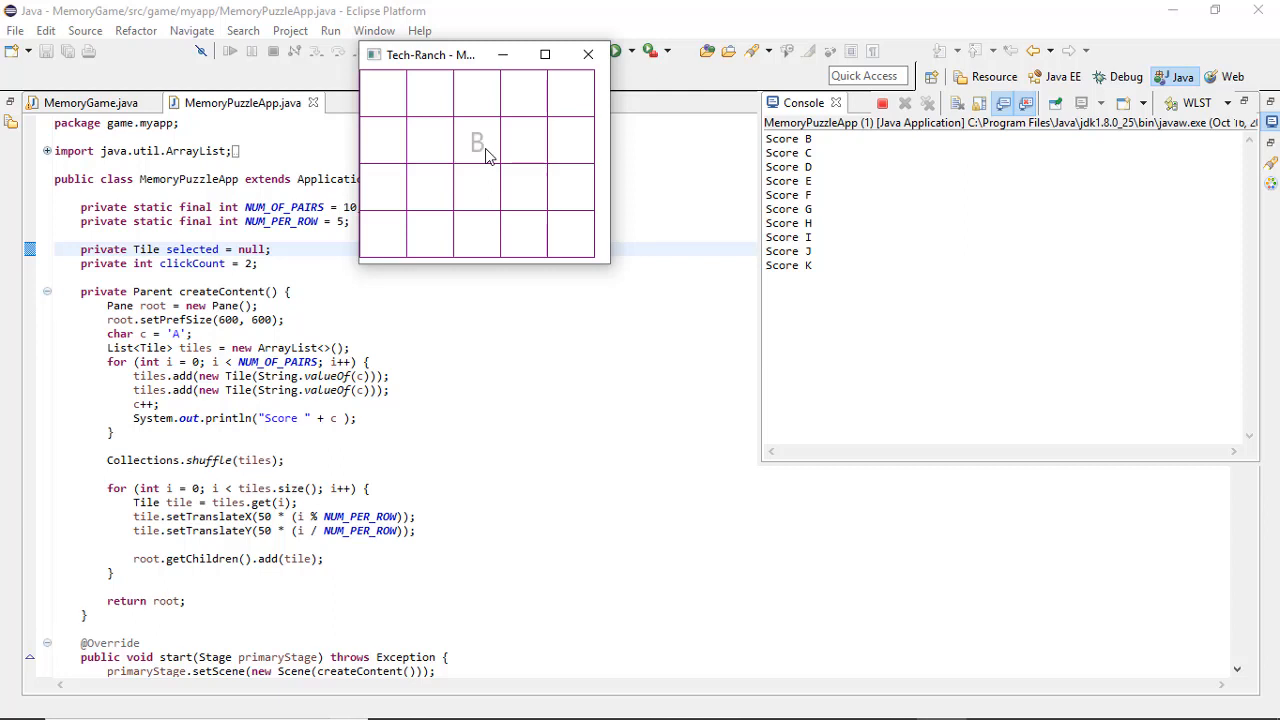
{"action": "left_click", "coordinate": [524, 96]}
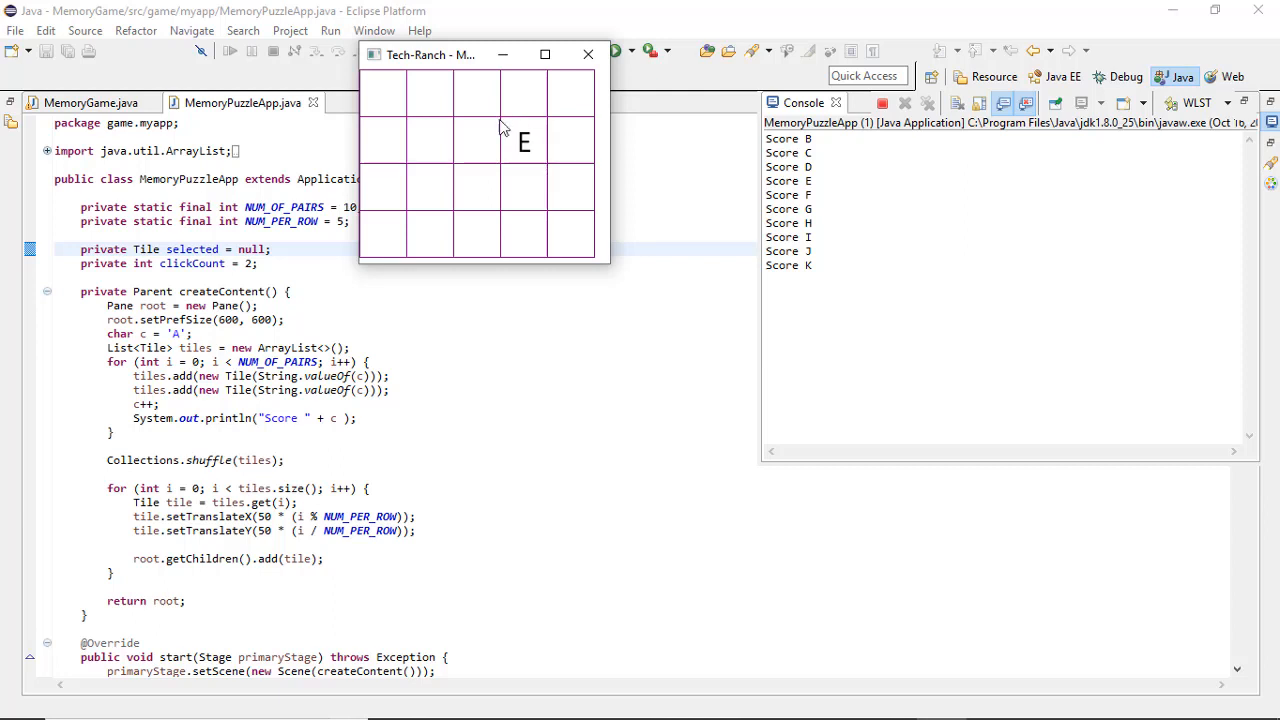
Match the pair of F tiles and keep flipping top- and bottom-row tiles.
{"action": "left_click", "coordinate": [476, 96]}
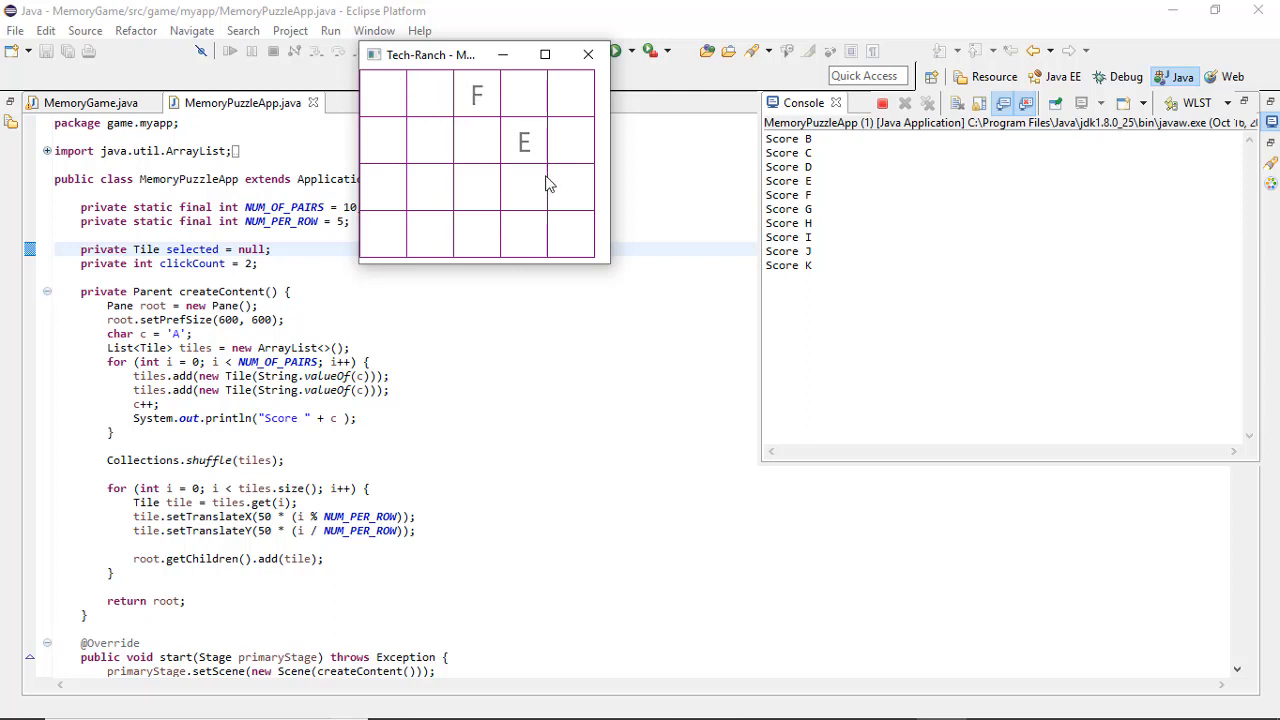
{"action": "left_click", "coordinate": [570, 188]}
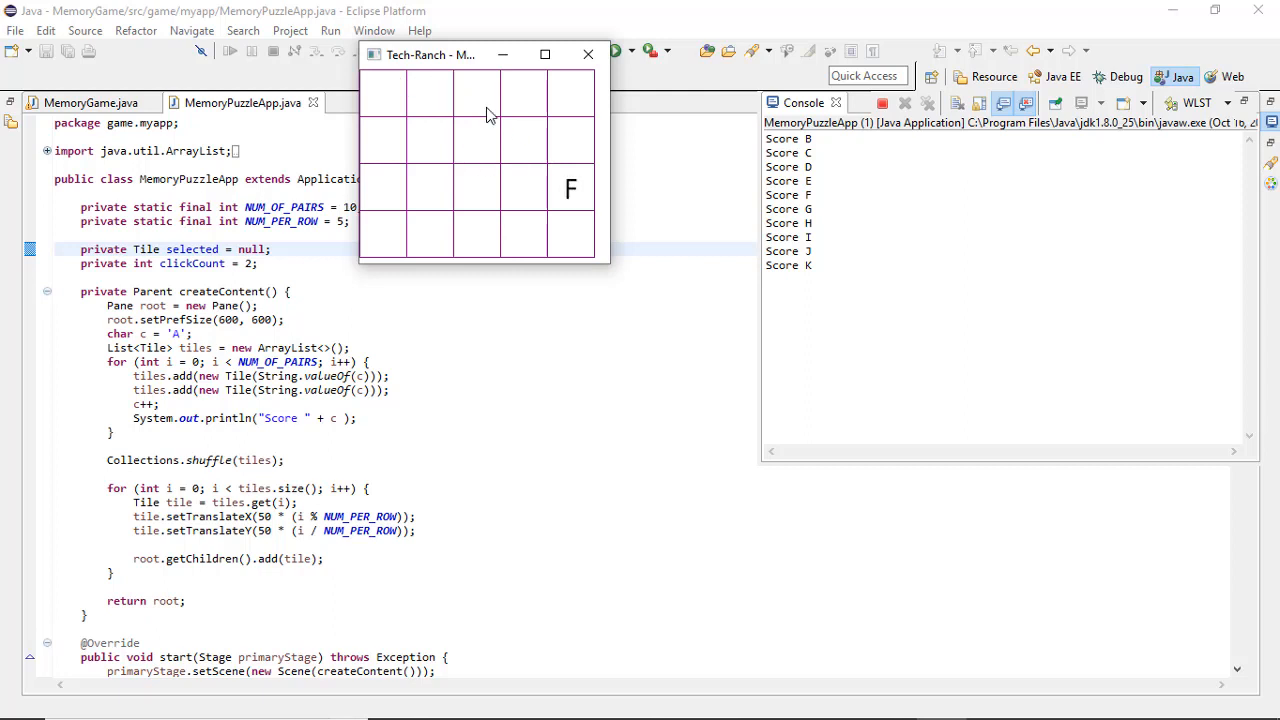
{"action": "left_click", "coordinate": [476, 94]}
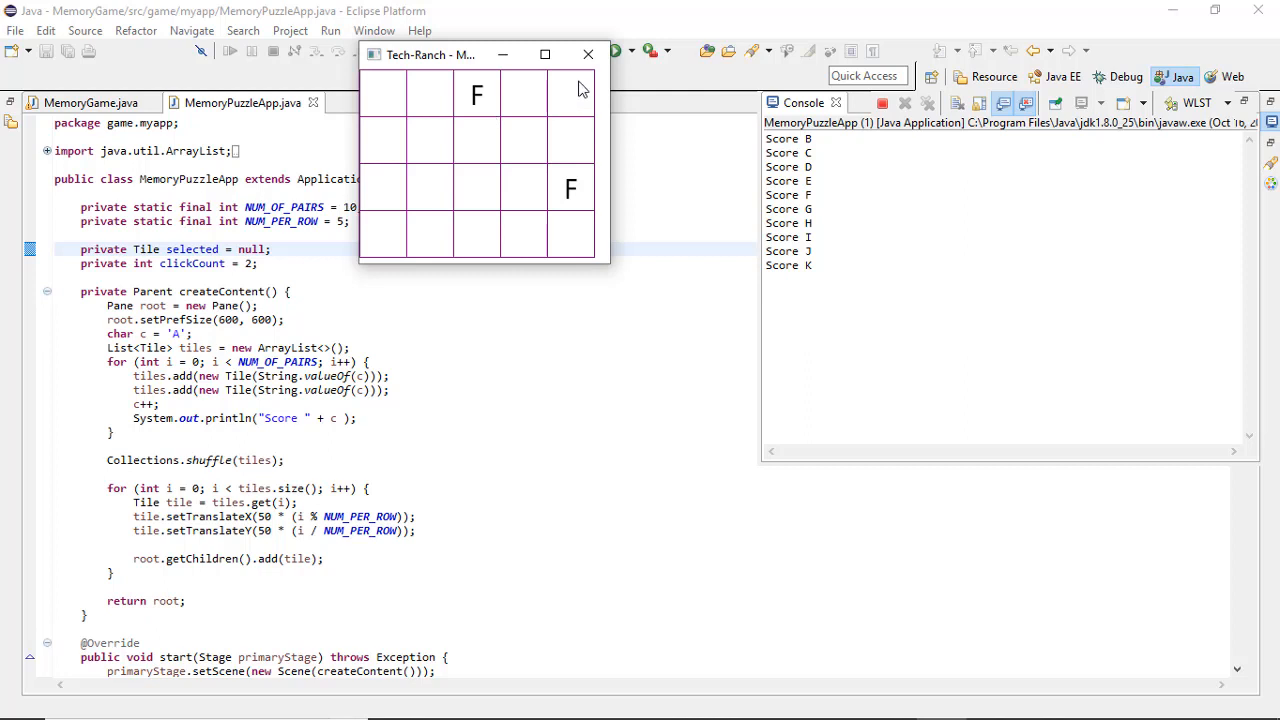
{"action": "left_click", "coordinate": [572, 96]}
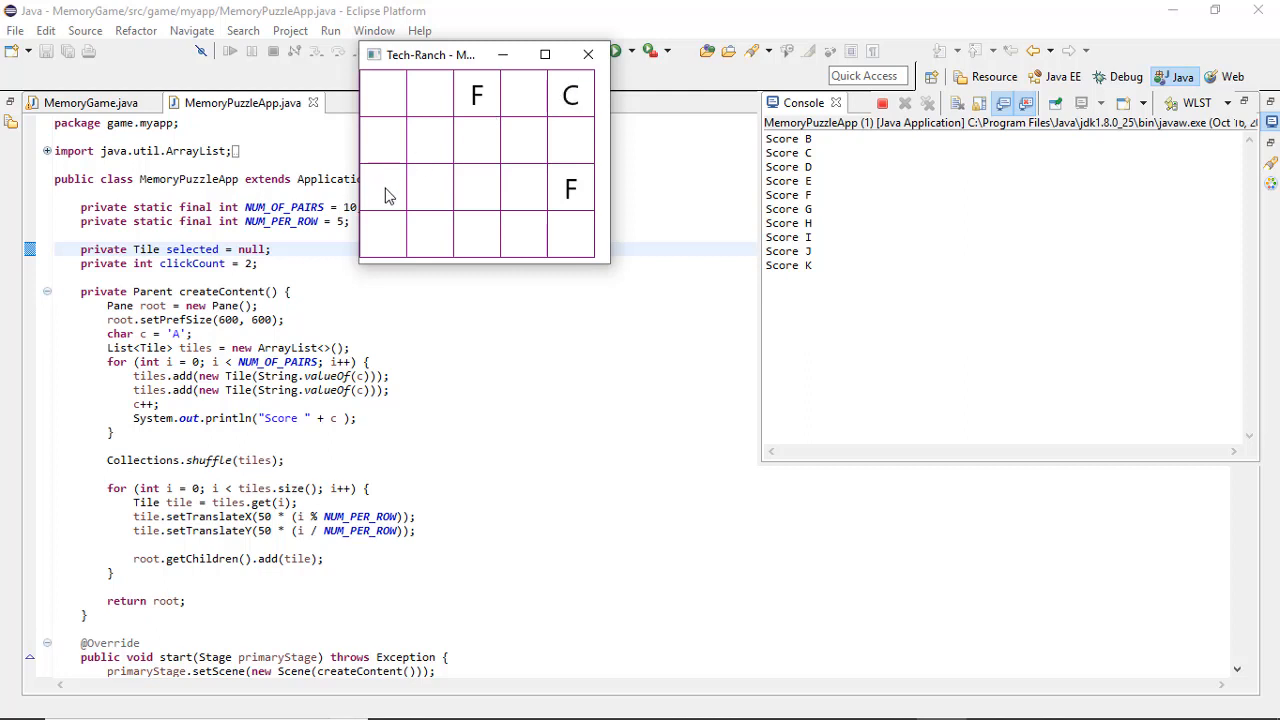
{"action": "left_click", "coordinate": [572, 94]}
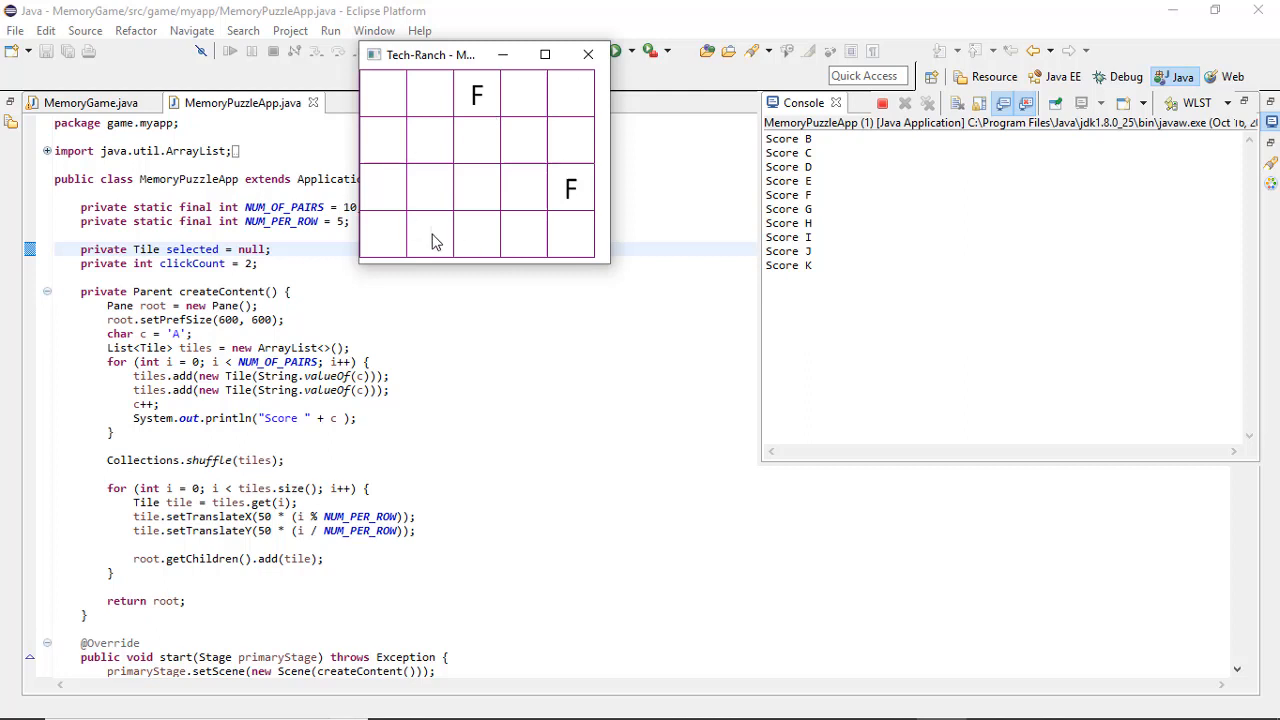
{"action": "left_click", "coordinate": [518, 96]}
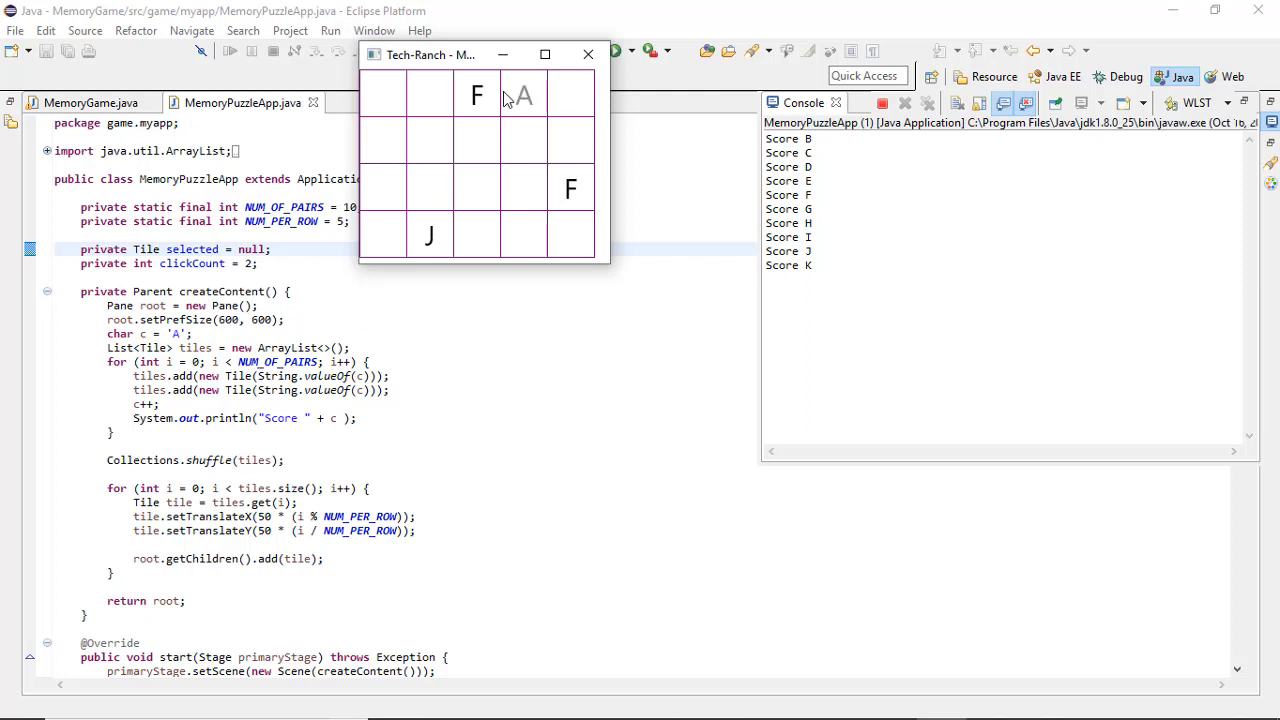
Match the A pair and flip a bottom-row tile.
{"action": "left_click", "coordinate": [384, 96]}
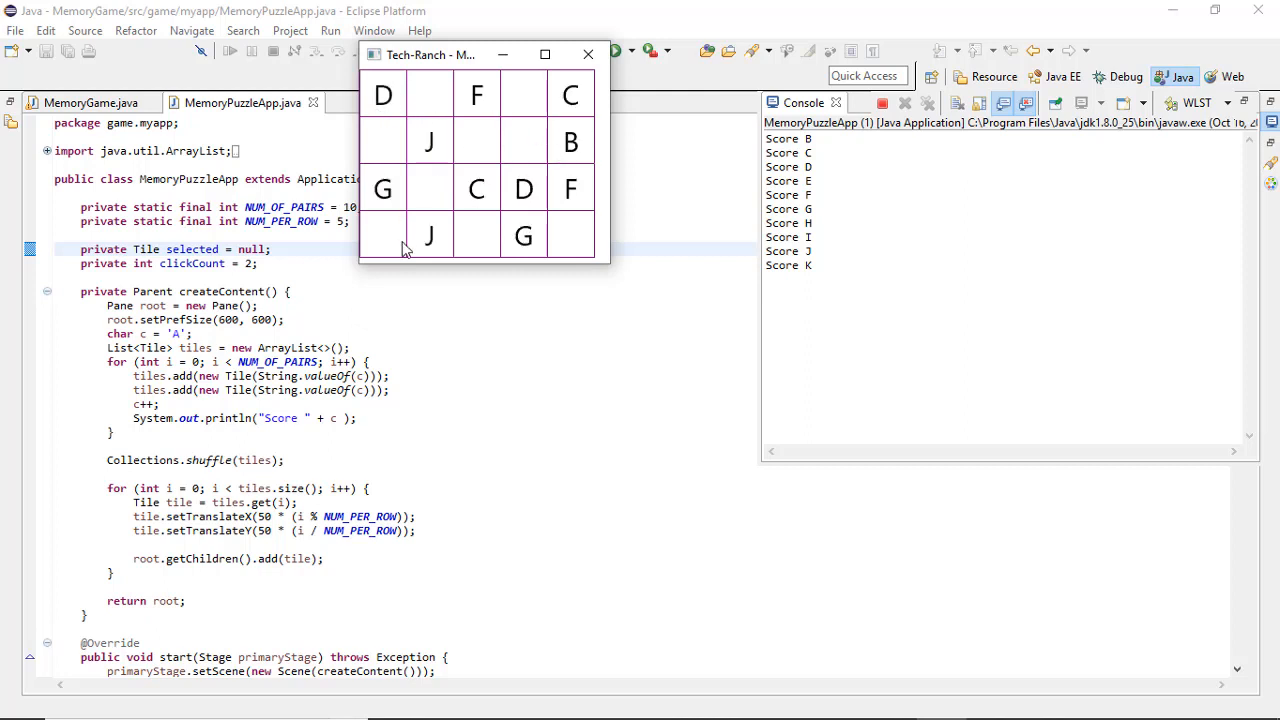
{"action": "left_click", "coordinate": [572, 142]}
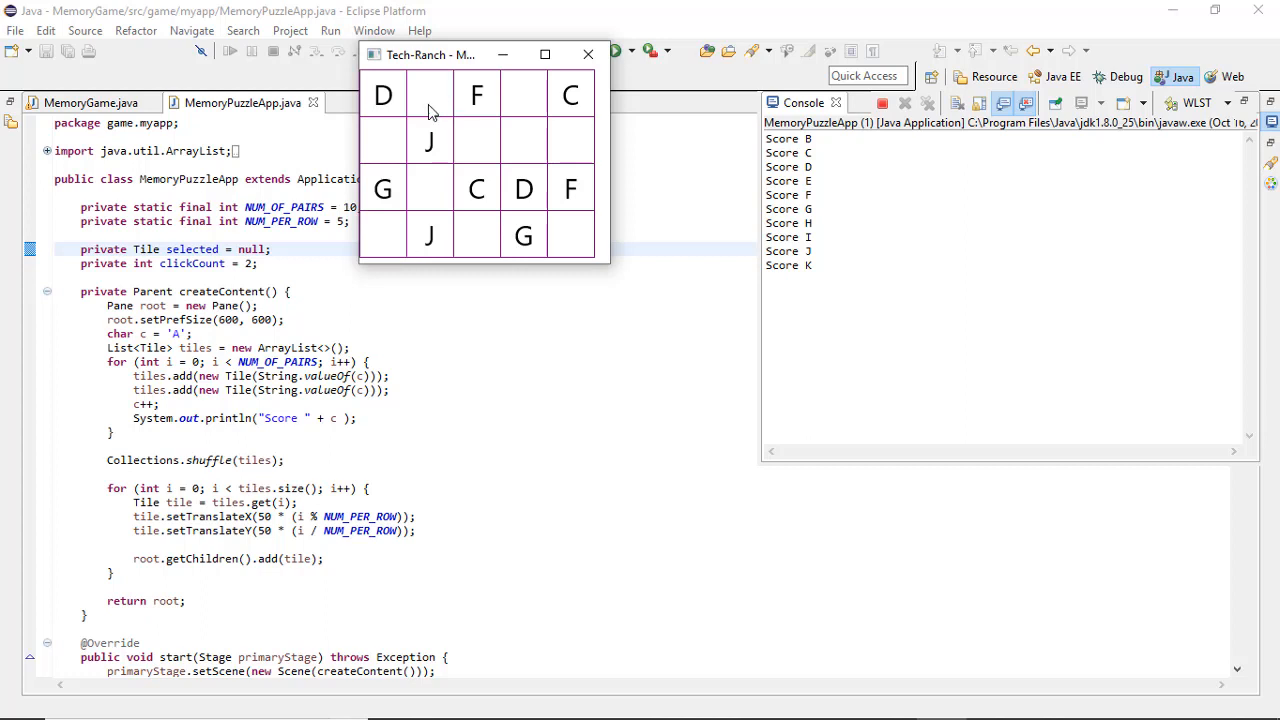
{"action": "left_click", "coordinate": [524, 96]}
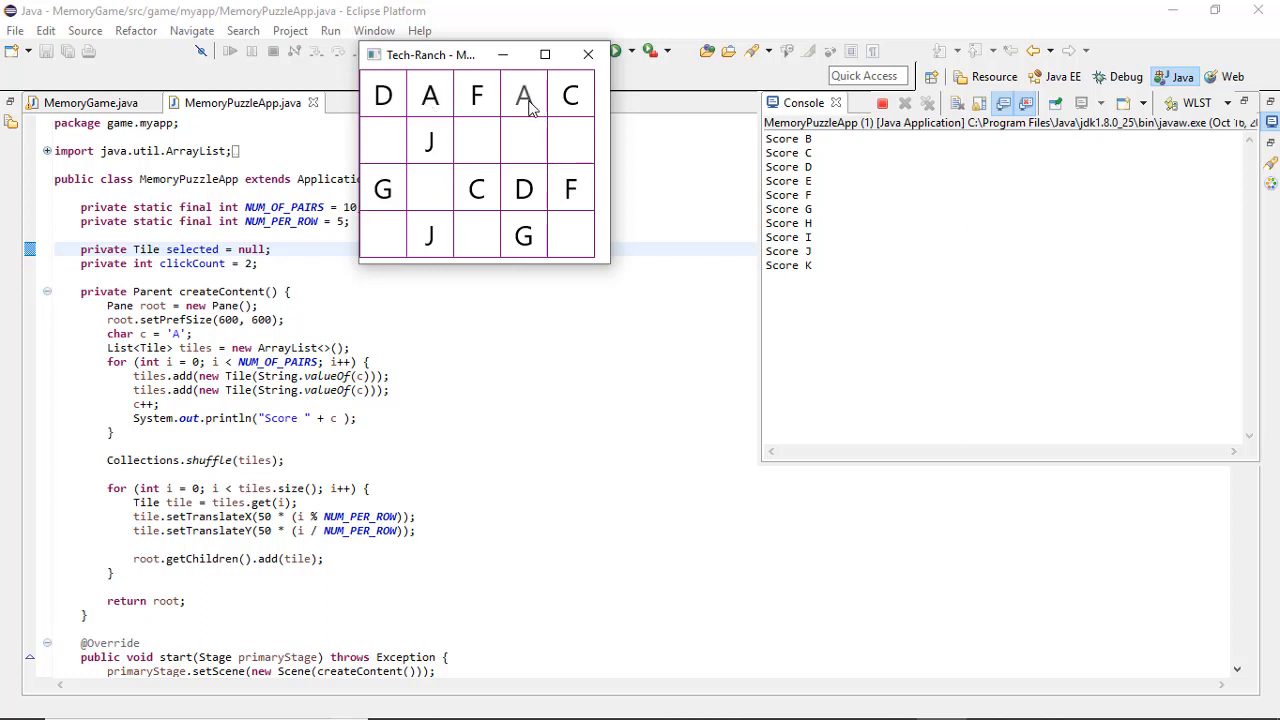
{"action": "mouse_move", "coordinate": [578, 224]}
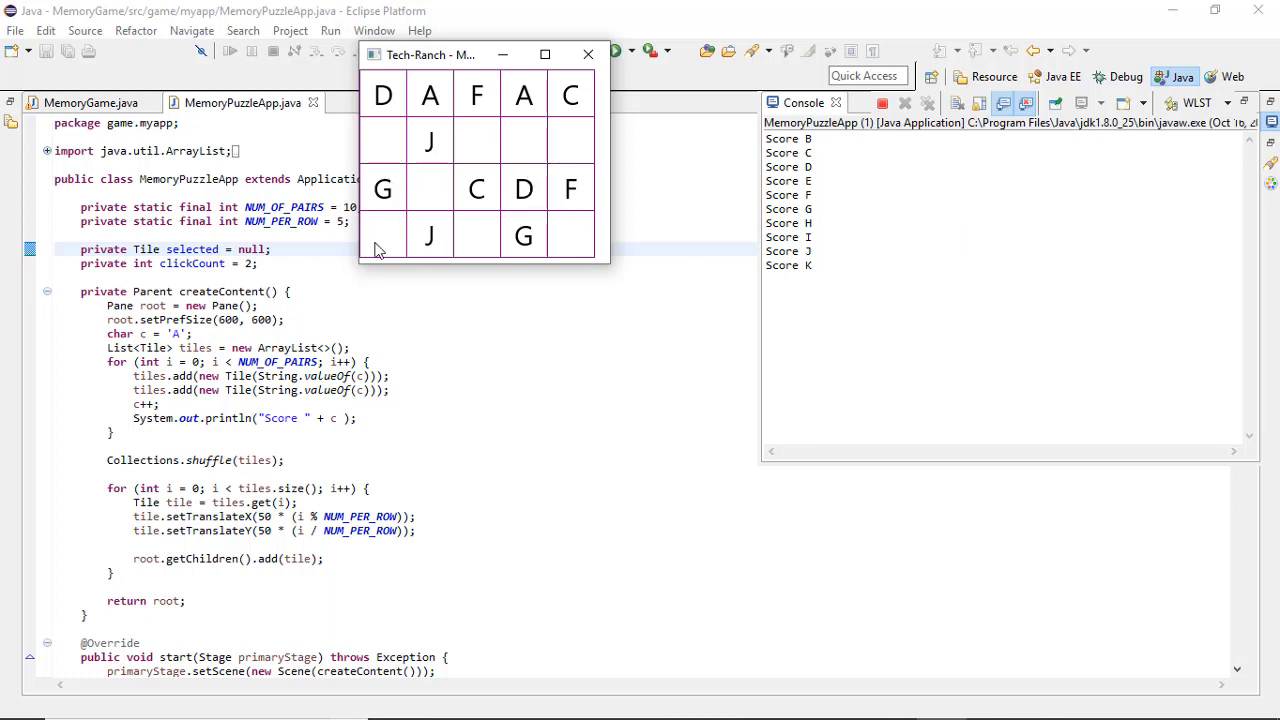
{"action": "left_click", "coordinate": [384, 236]}
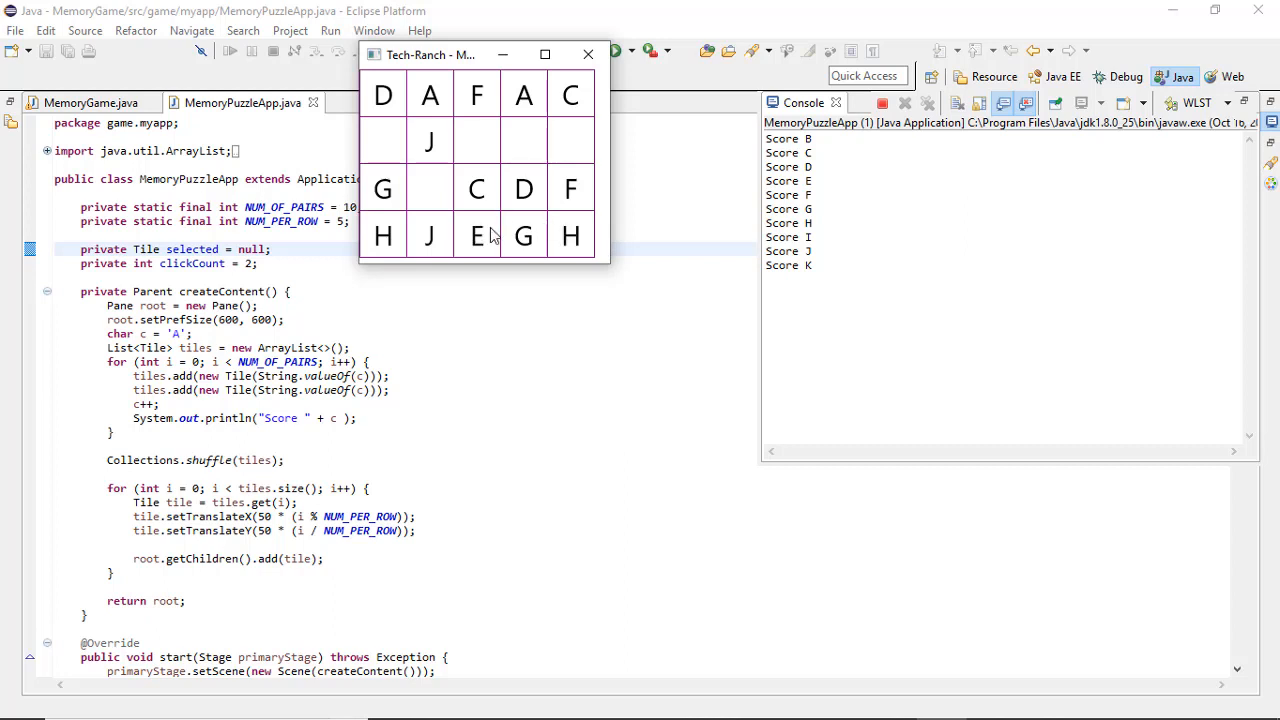
Match the E, I and B pairs so every letter tile is uncovered.
{"action": "left_click", "coordinate": [524, 142]}
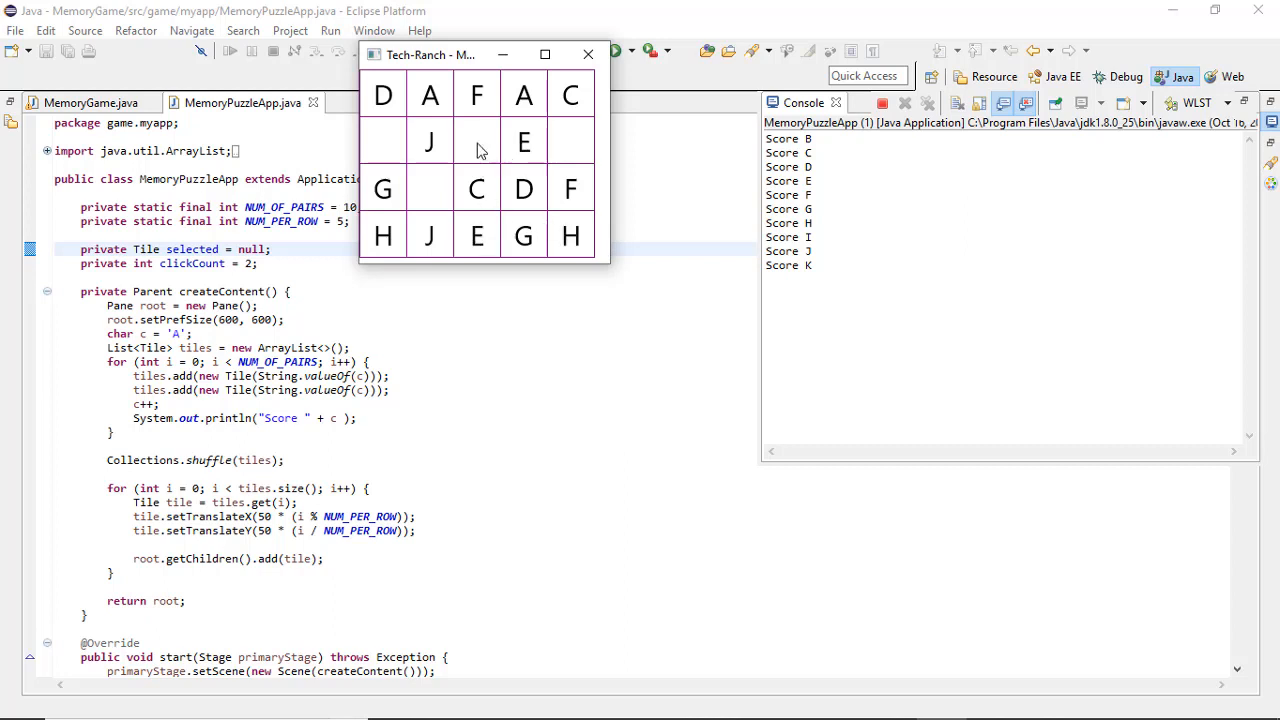
{"action": "left_click", "coordinate": [476, 142]}
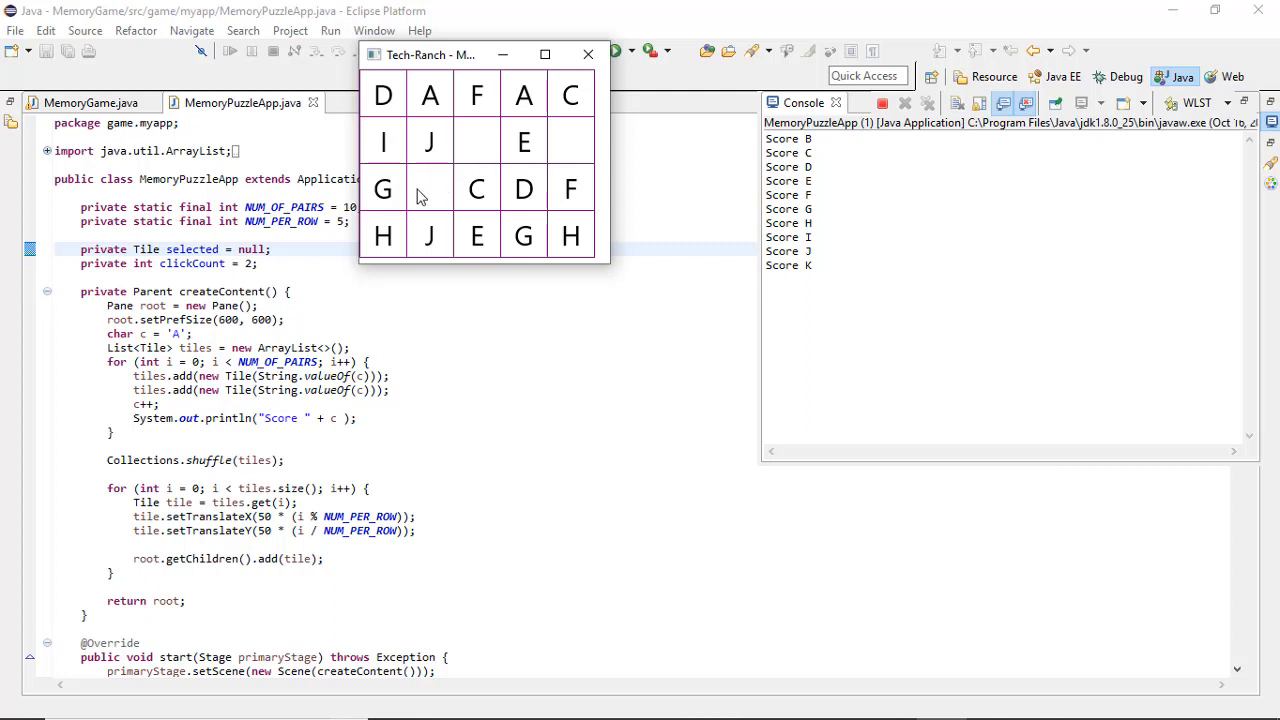
{"action": "left_click", "coordinate": [572, 142]}
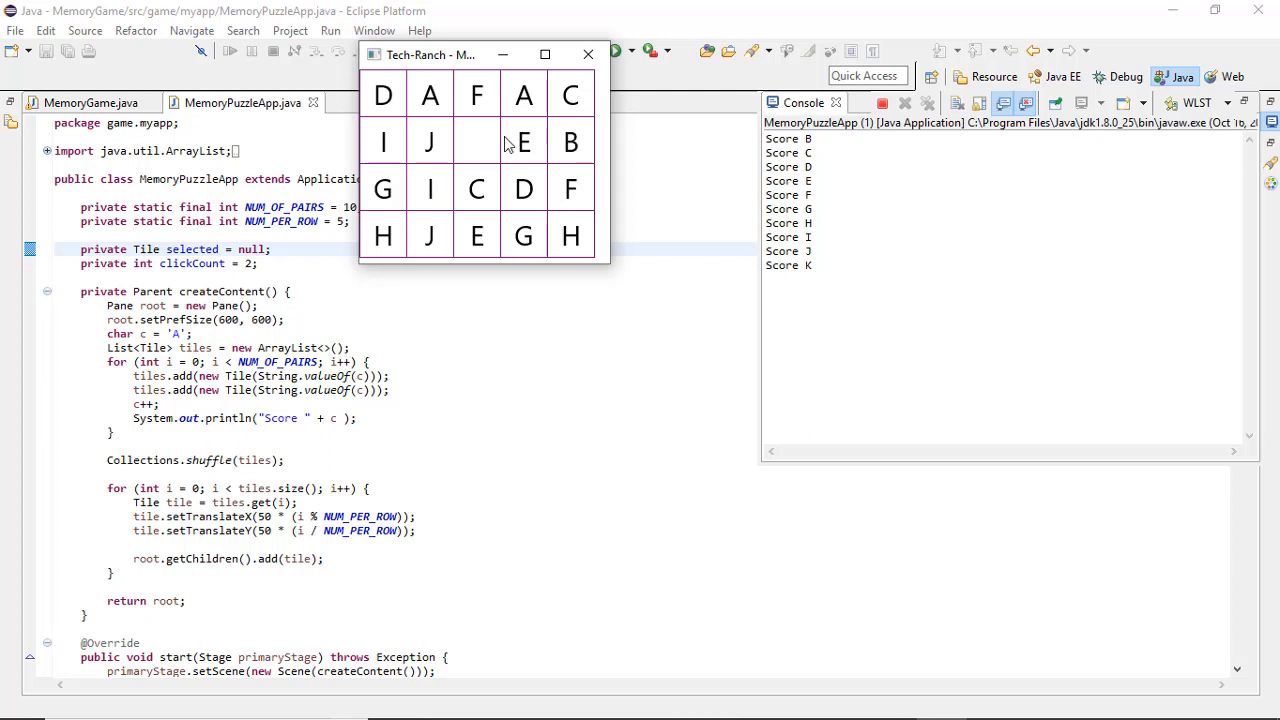
{"action": "left_click", "coordinate": [476, 142]}
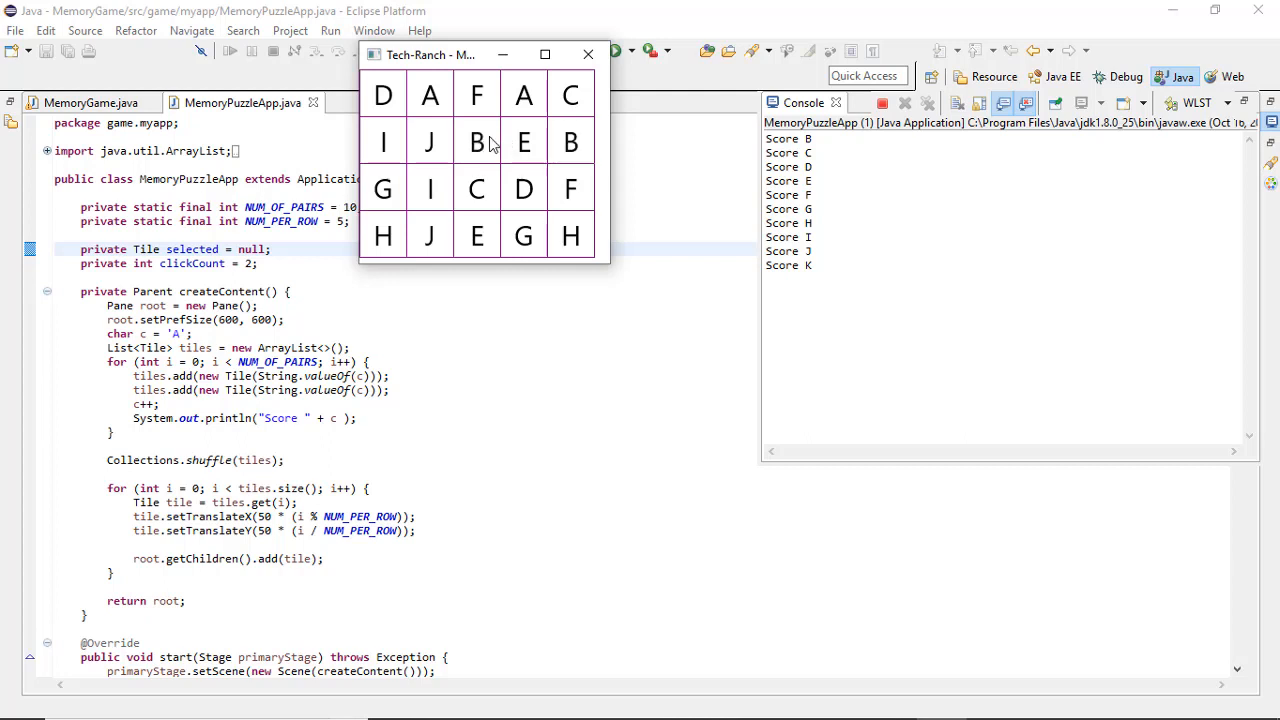
{"action": "mouse_move", "coordinate": [558, 100]}
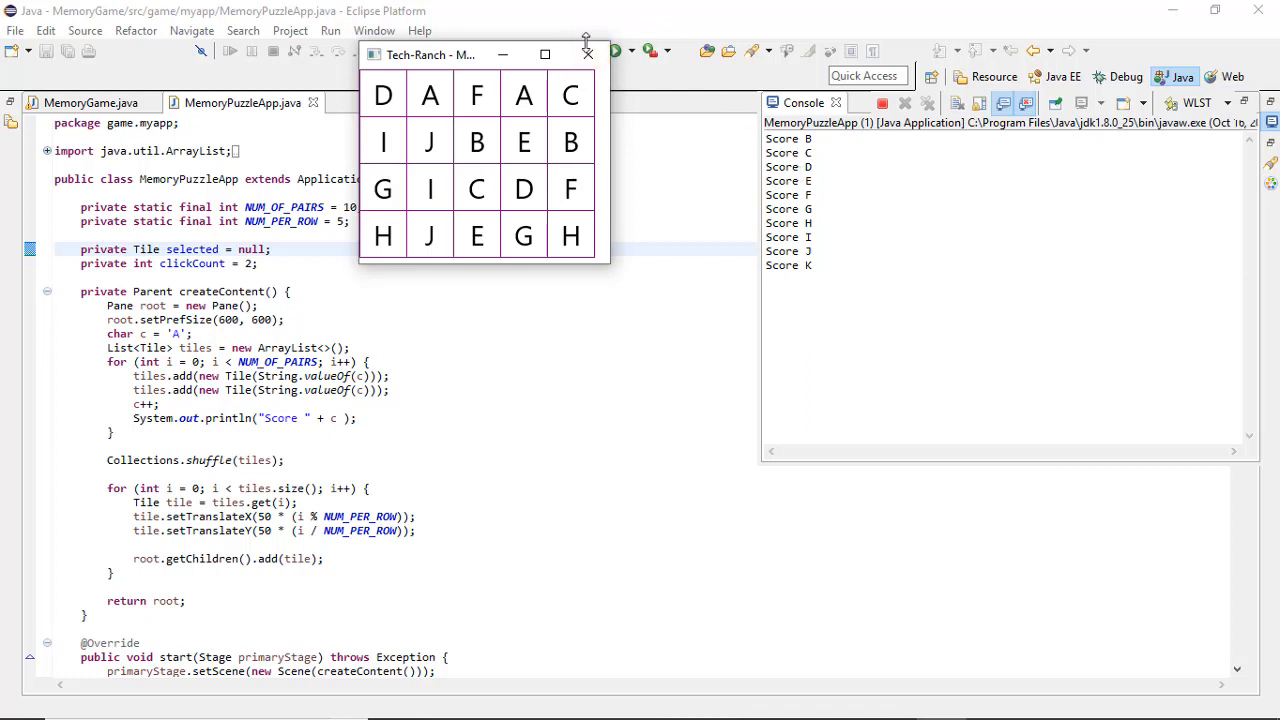
{"action": "mouse_move", "coordinate": [588, 54]}
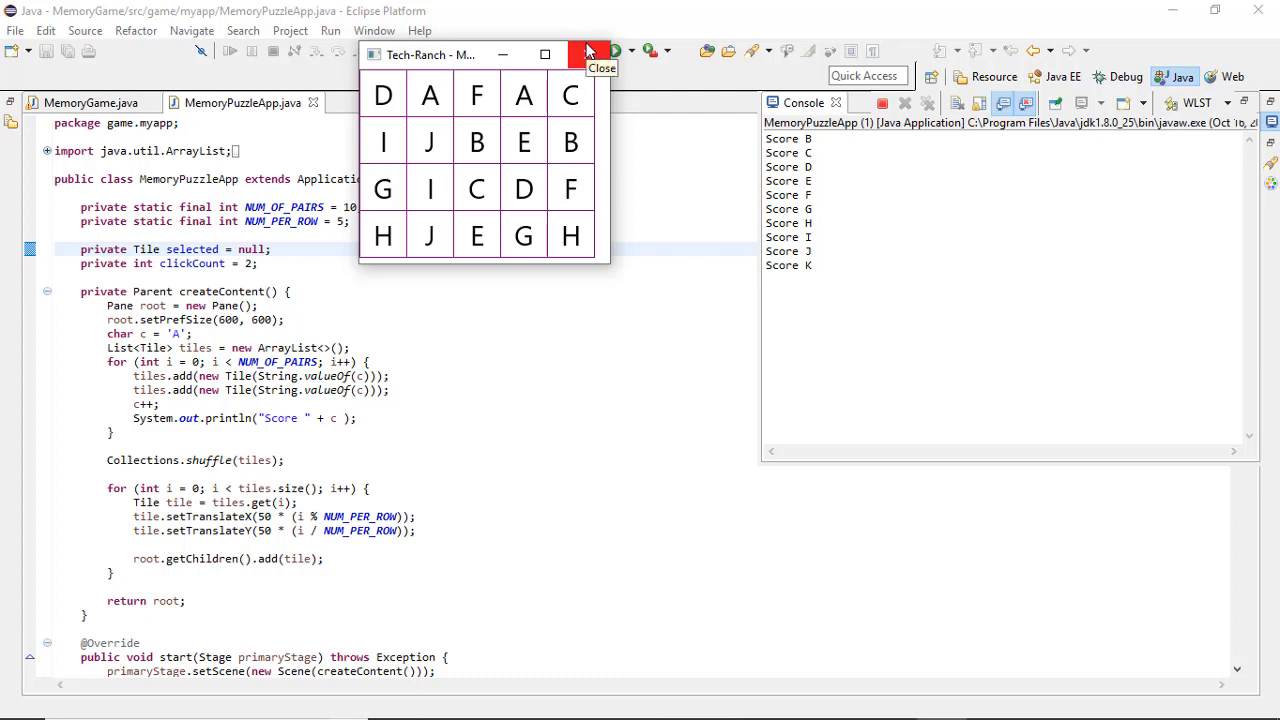